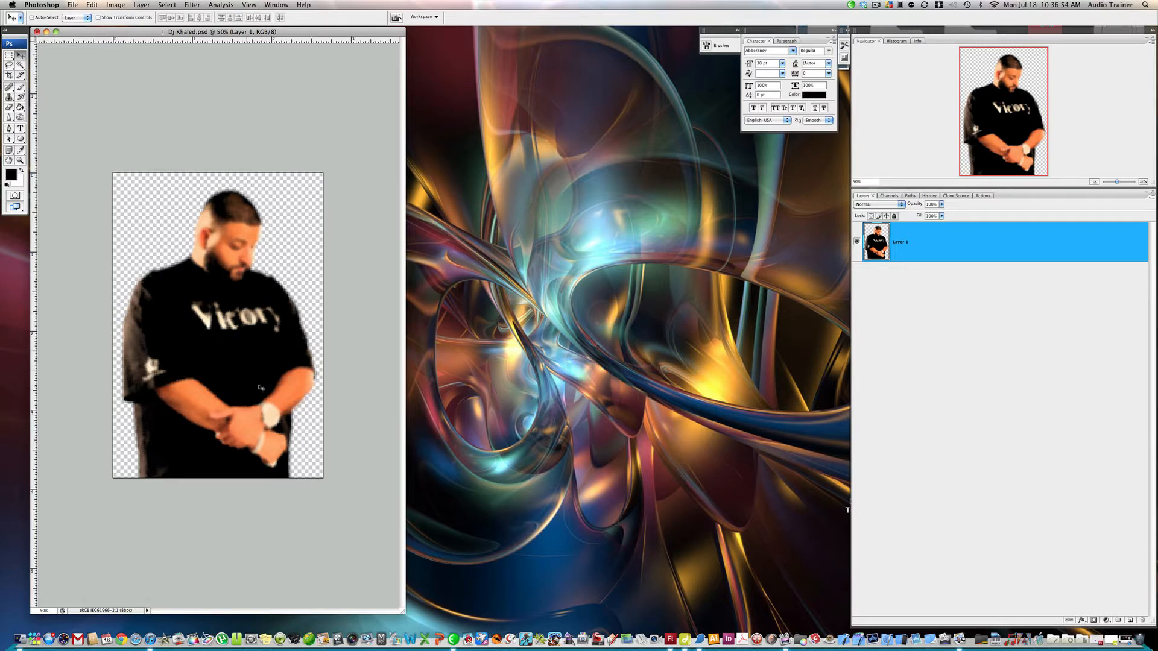
{"action": "mouse_move", "coordinate": [367, 480]}
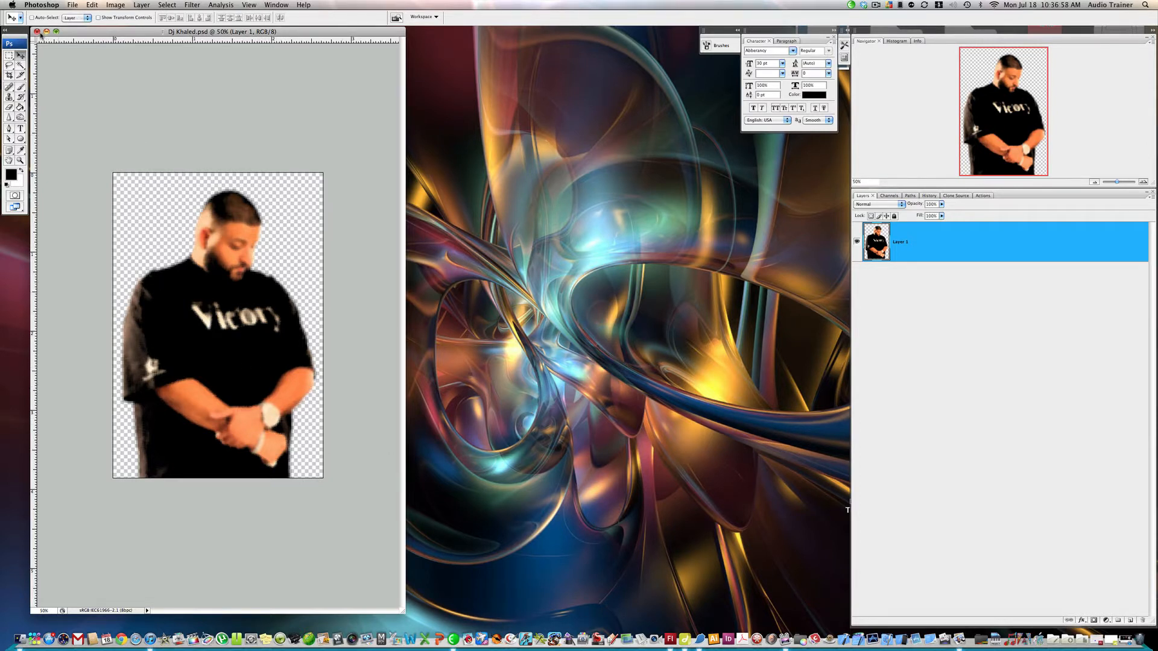
- Close the filtered photo and reopen the original cut-out .psd from Open Recent
{"action": "left_click", "coordinate": [36, 31]}
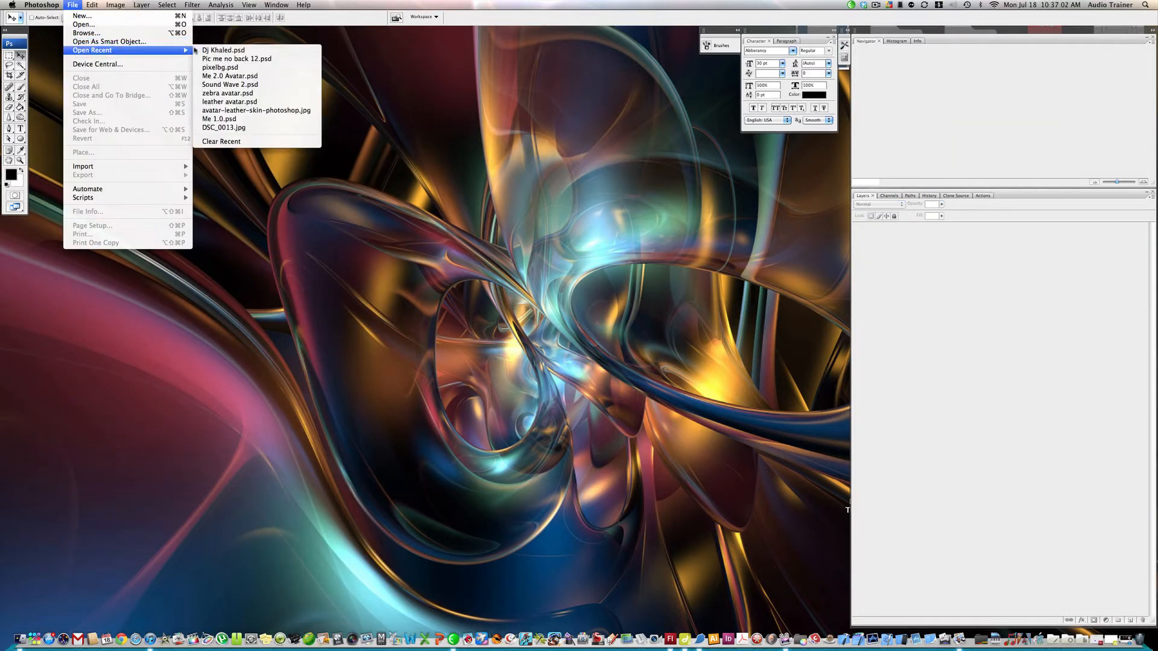
{"action": "left_click", "coordinate": [223, 50]}
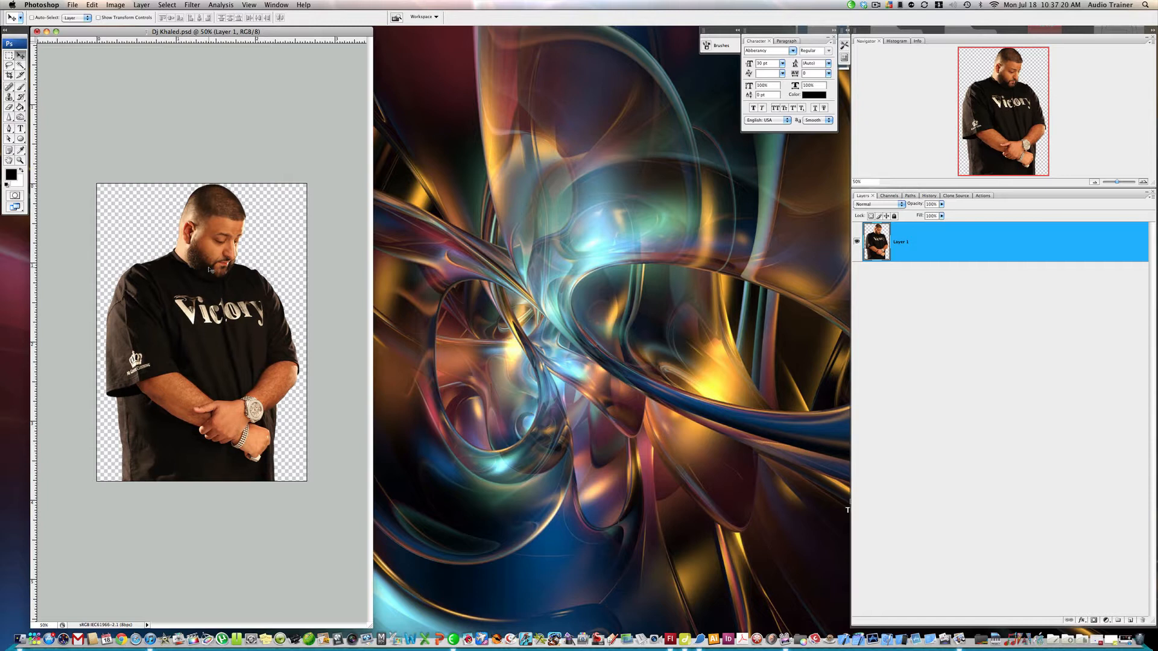
- Pixelate the cut-out photo with the Mosaic filter at cell size 7
{"action": "left_click", "coordinate": [192, 5]}
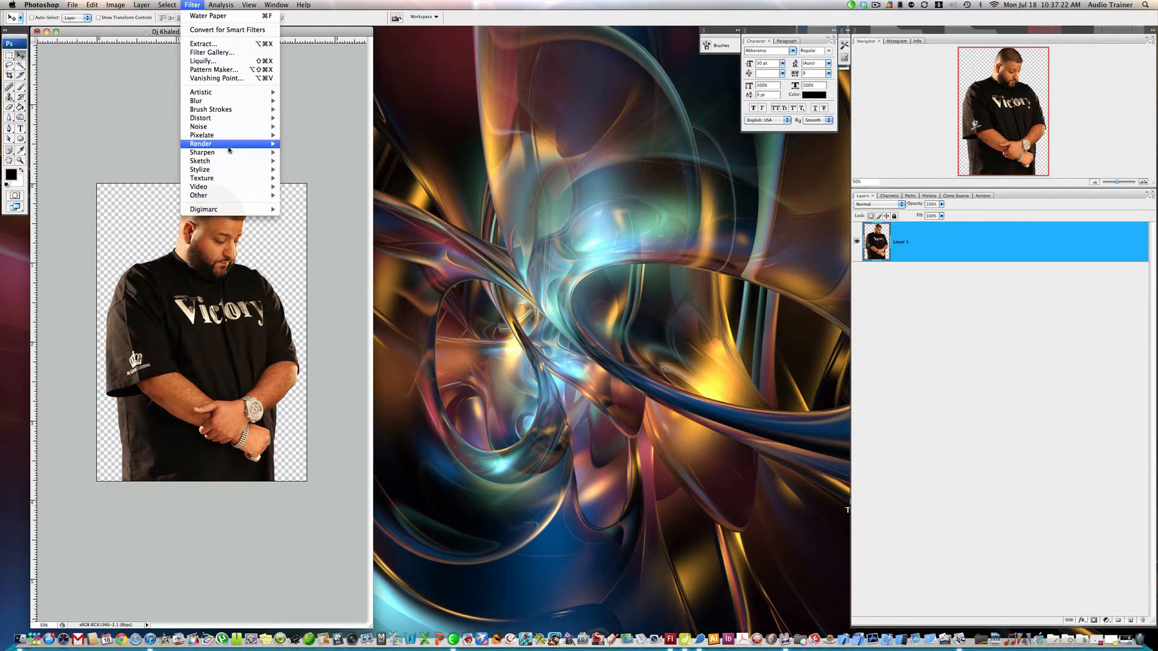
{"action": "mouse_move", "coordinate": [201, 135]}
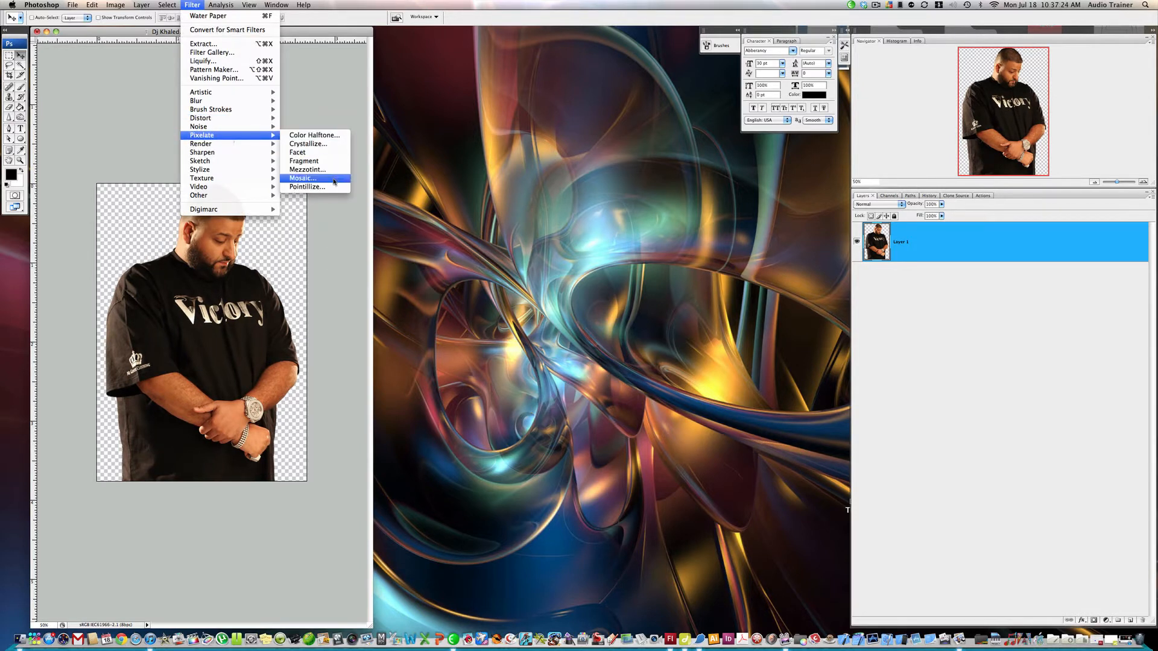
{"action": "left_click", "coordinate": [301, 179]}
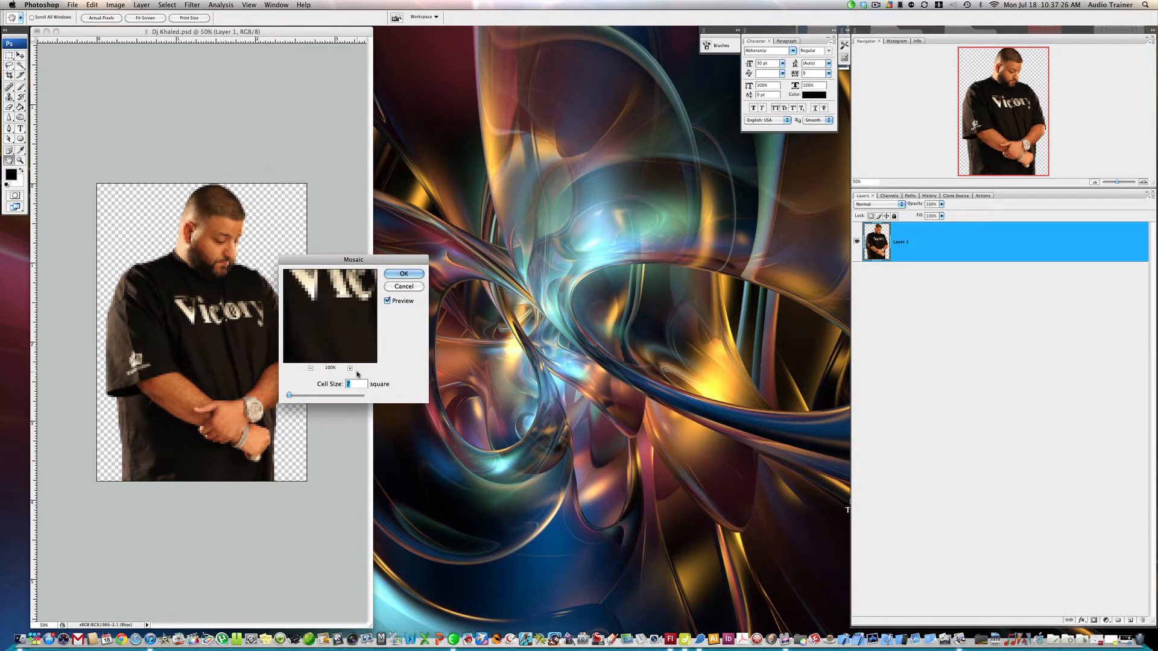
{"action": "left_click", "coordinate": [402, 287]}
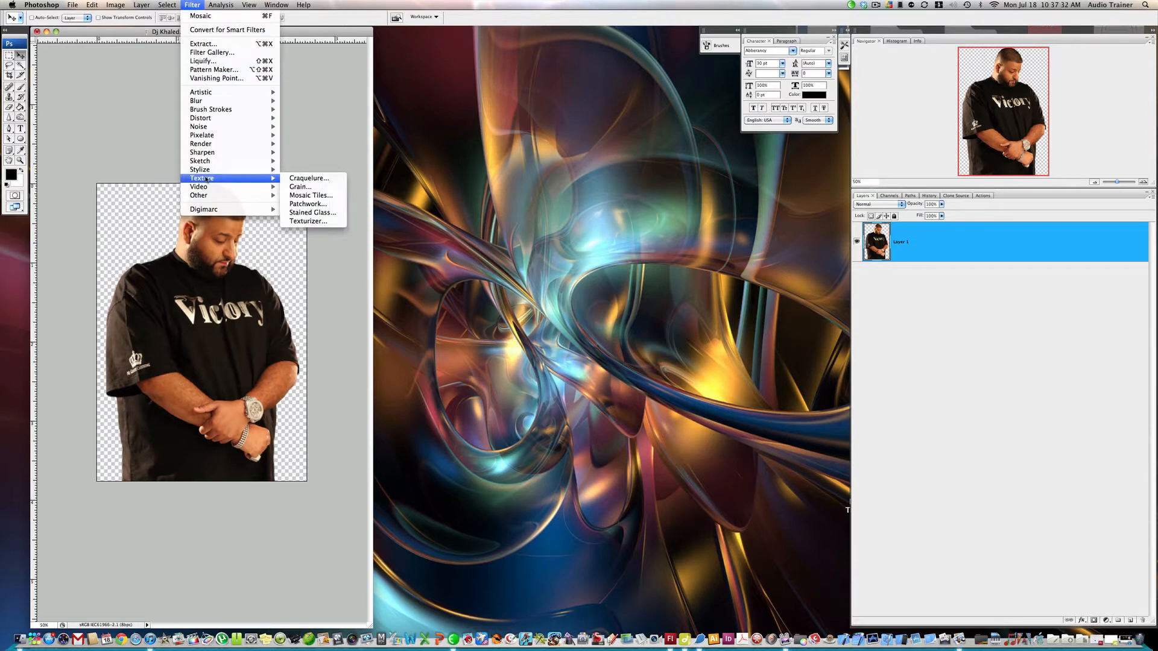
{"action": "mouse_move", "coordinate": [201, 117]}
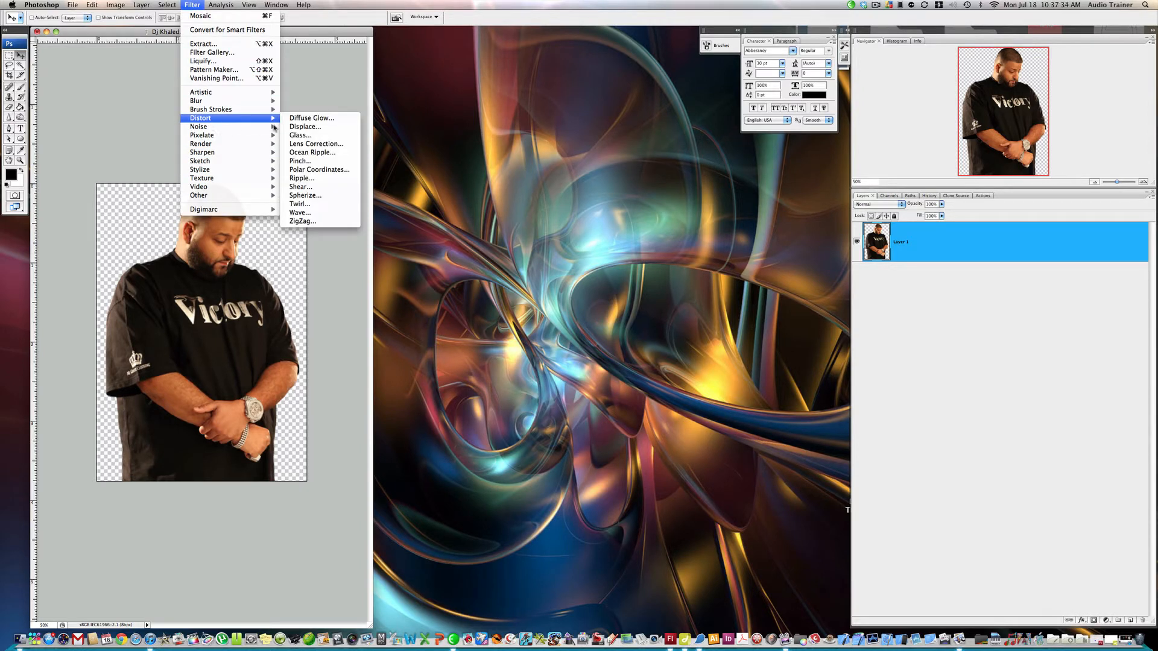
{"action": "mouse_move", "coordinate": [201, 134]}
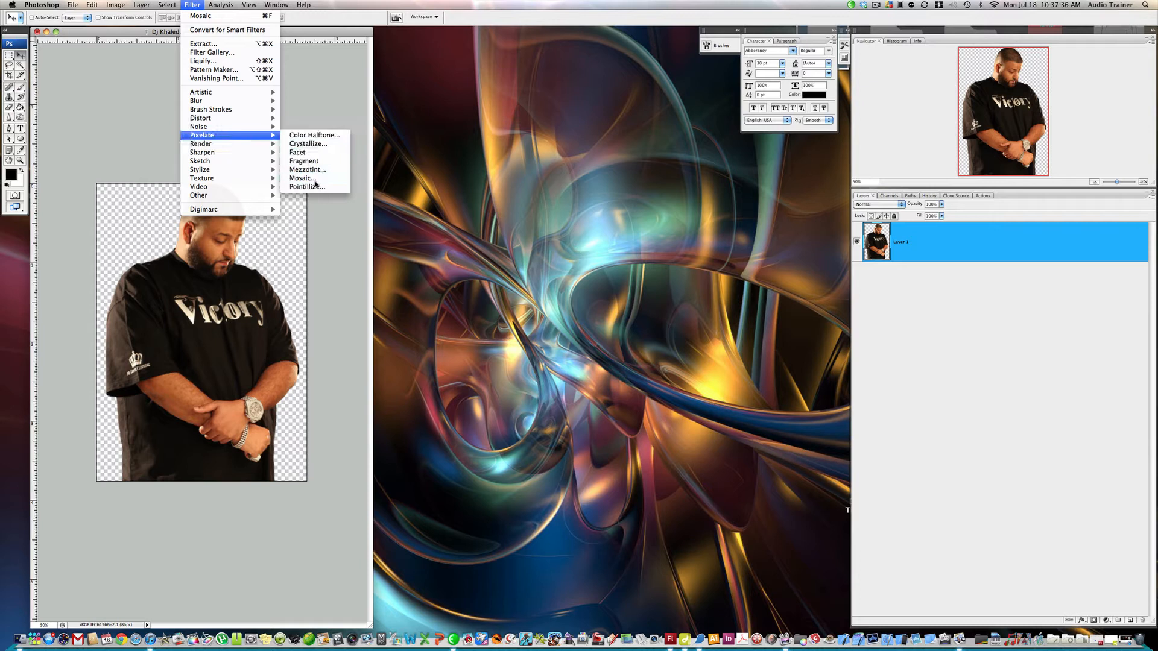
{"action": "left_click", "coordinate": [302, 178]}
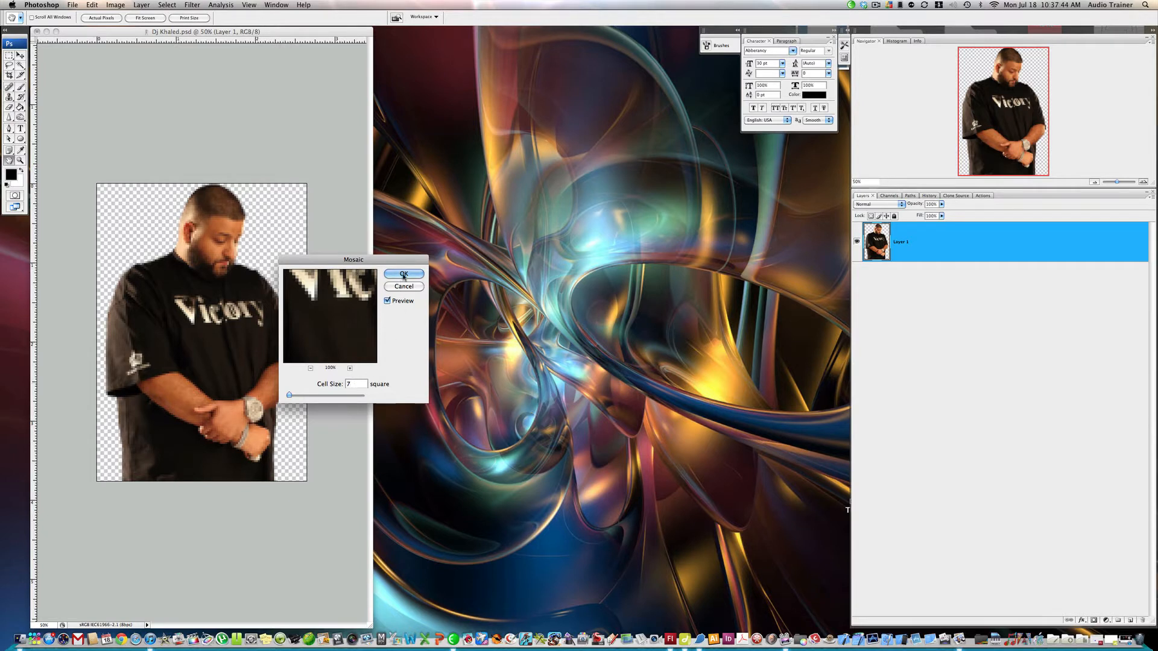
{"action": "left_click", "coordinate": [404, 273]}
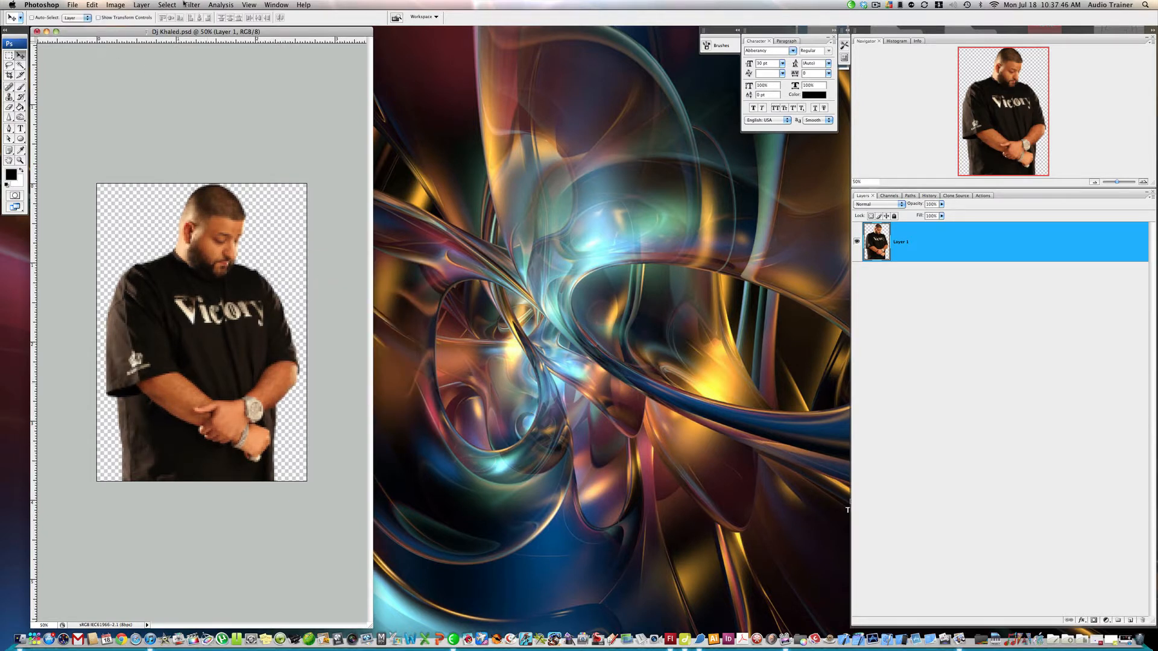
- Apply the Fragment and Crystallize filters for a blurred, broken-up look
{"action": "left_click", "coordinate": [192, 5]}
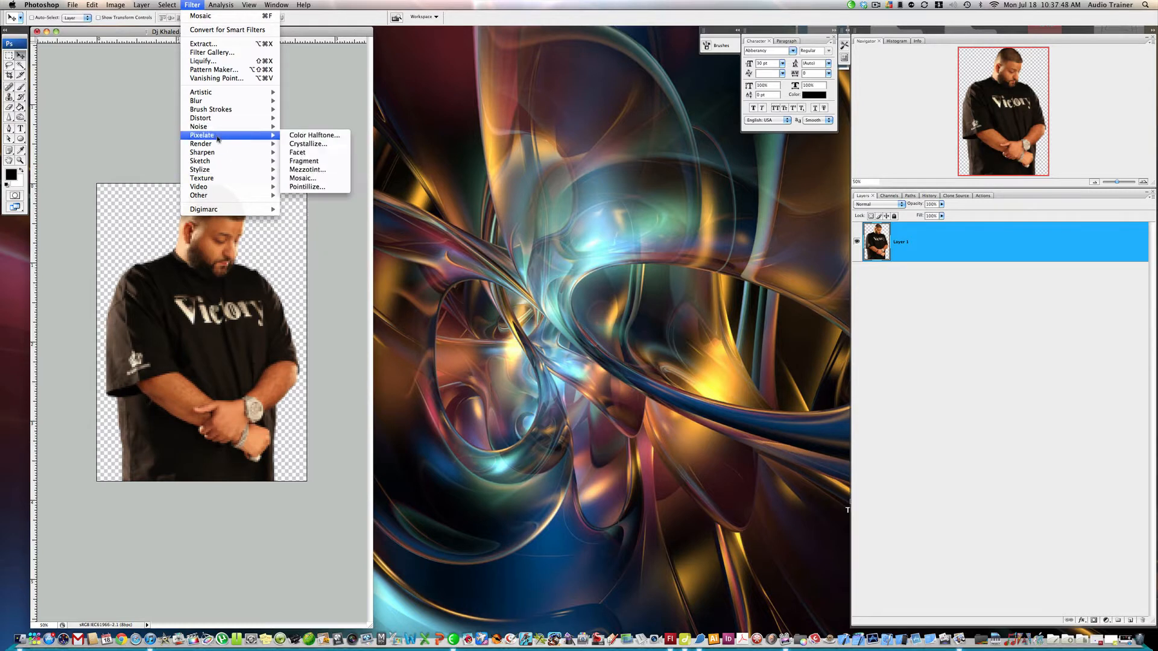
{"action": "mouse_move", "coordinate": [304, 160]}
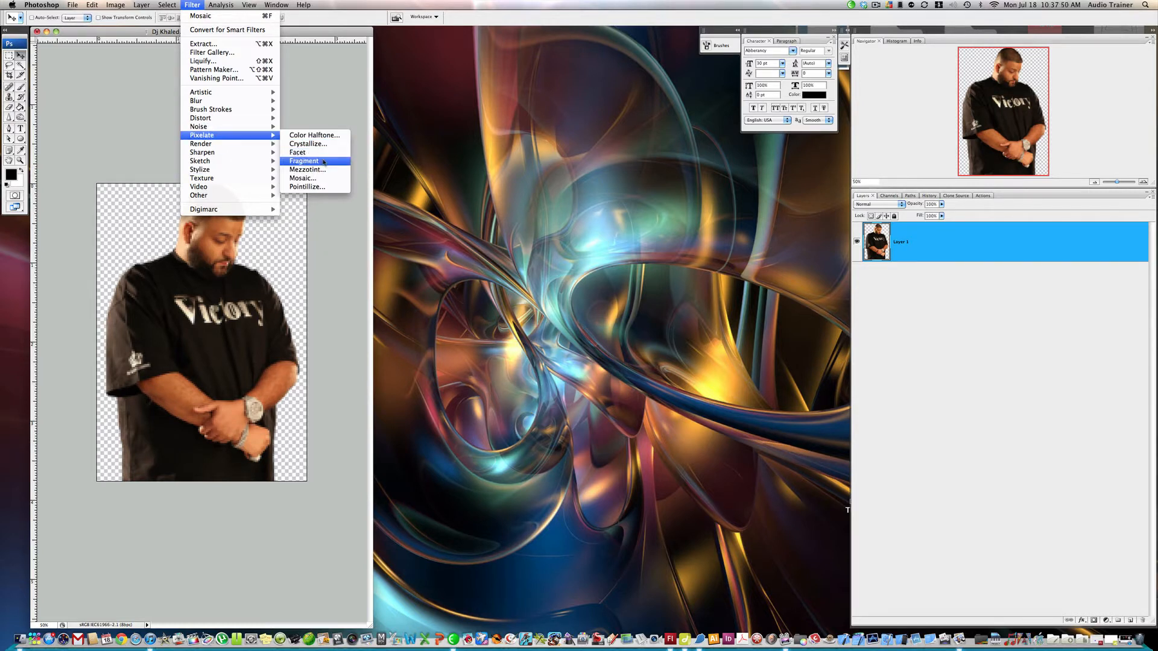
{"action": "left_click", "coordinate": [303, 161]}
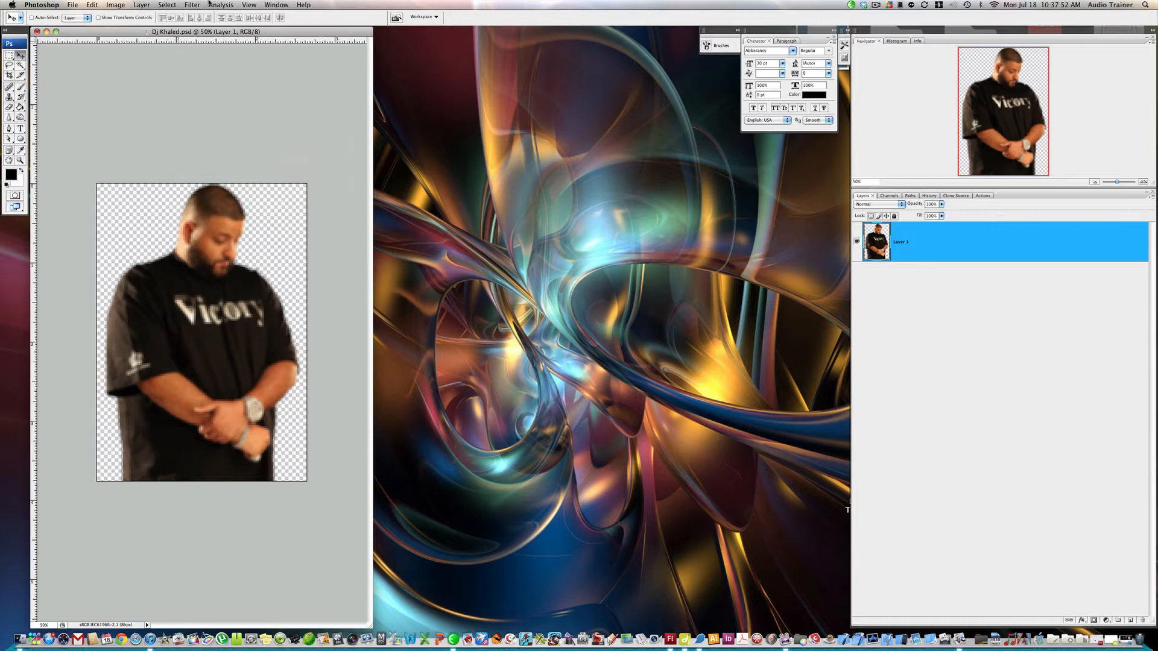
{"action": "left_click", "coordinate": [192, 5]}
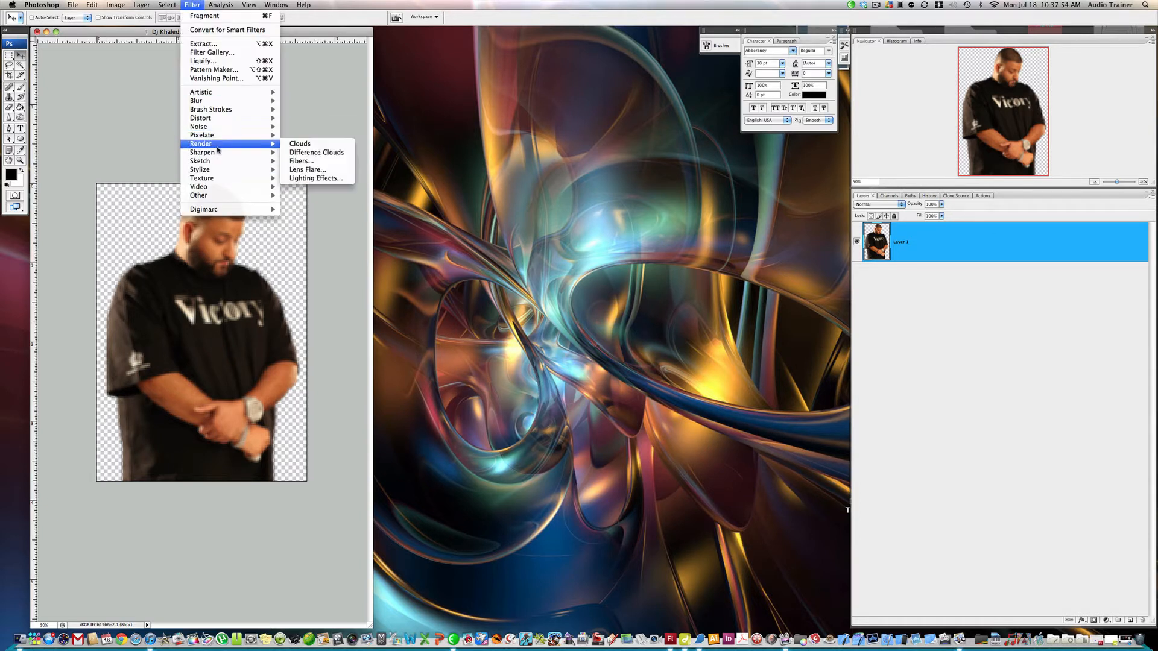
{"action": "mouse_move", "coordinate": [202, 135]}
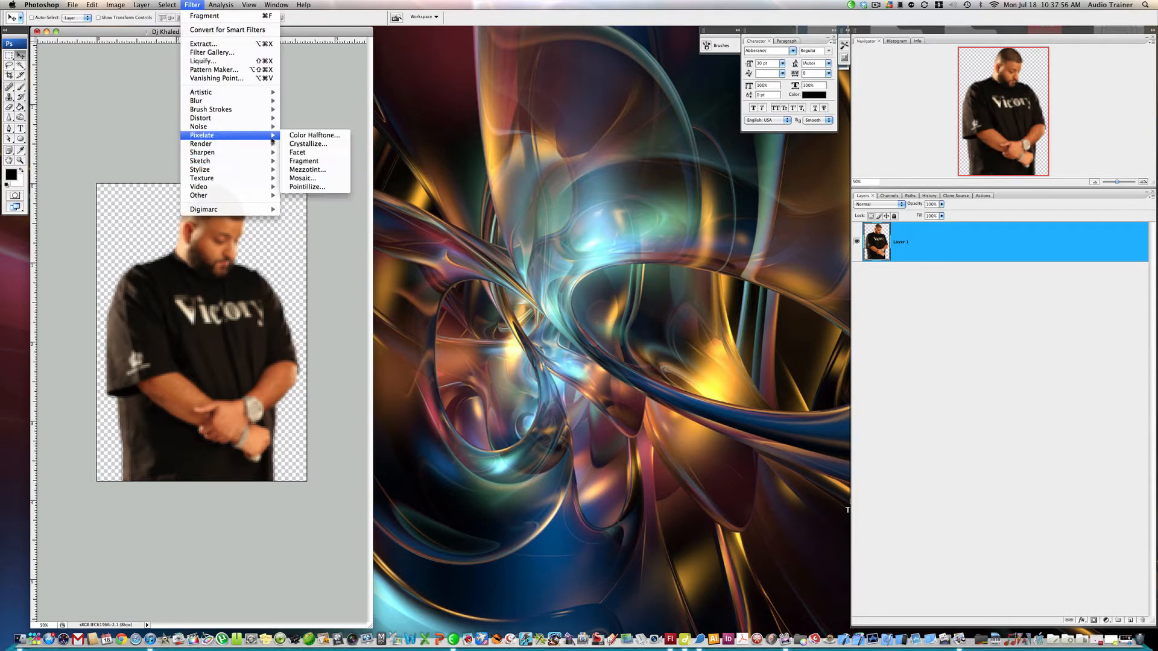
{"action": "mouse_move", "coordinate": [314, 143]}
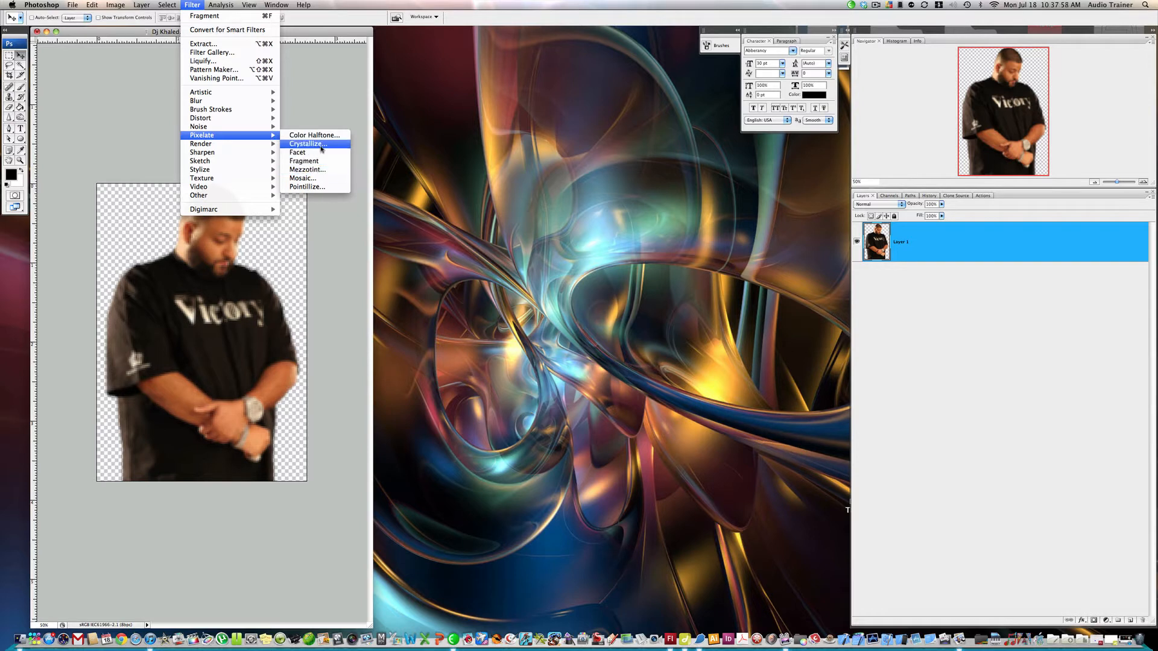
{"action": "left_click", "coordinate": [307, 143]}
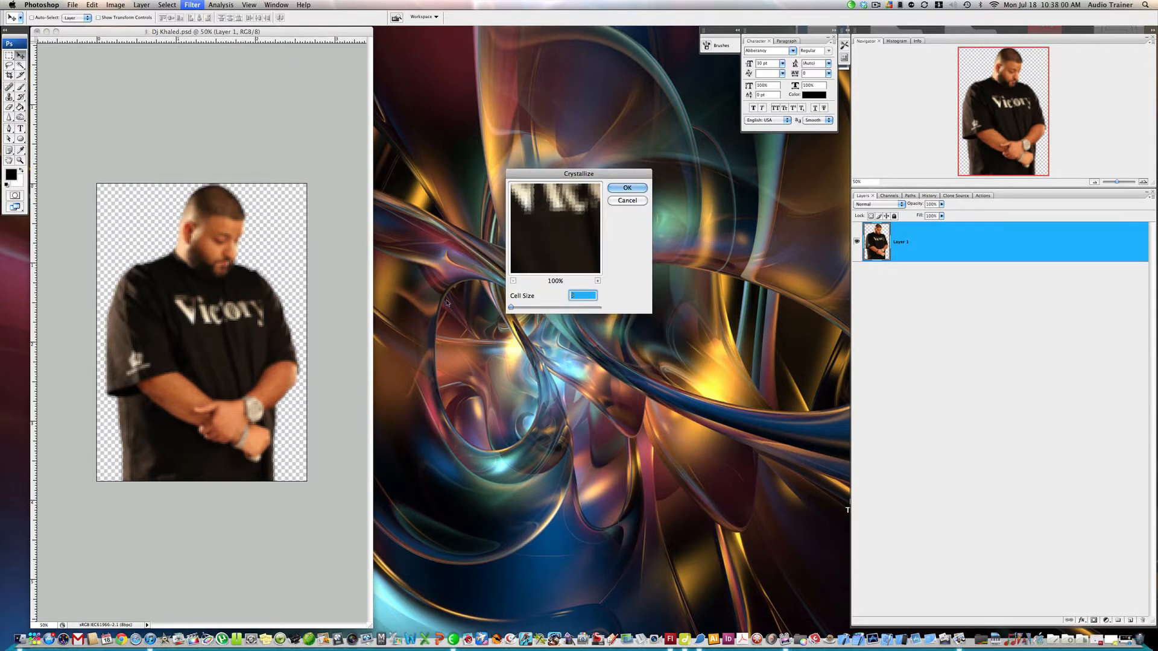
{"action": "left_click", "coordinate": [627, 187]}
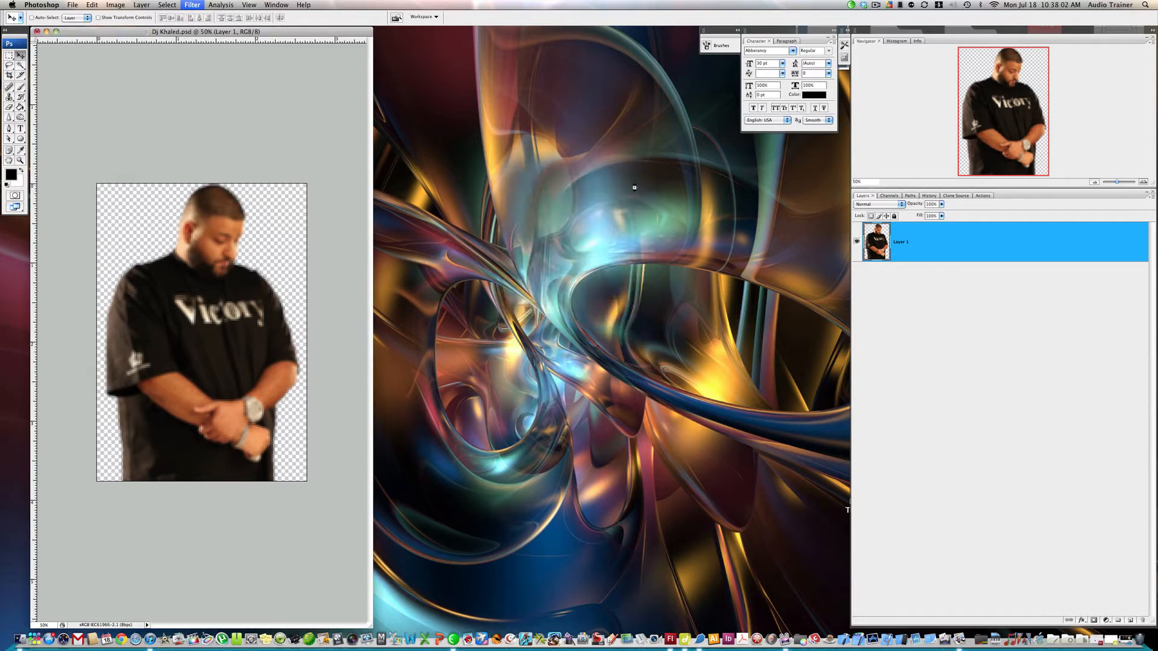
- Apply the Water Paper sketch filter with adjusted Fiber Length
{"action": "left_click", "coordinate": [192, 5]}
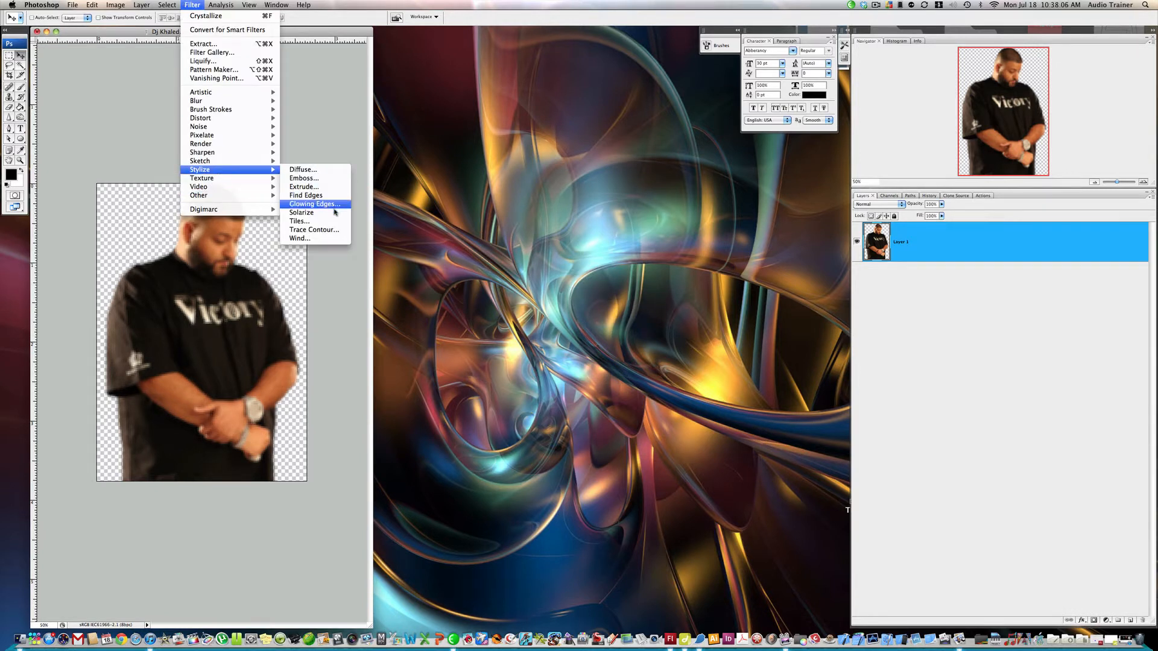
{"action": "mouse_move", "coordinate": [199, 160]}
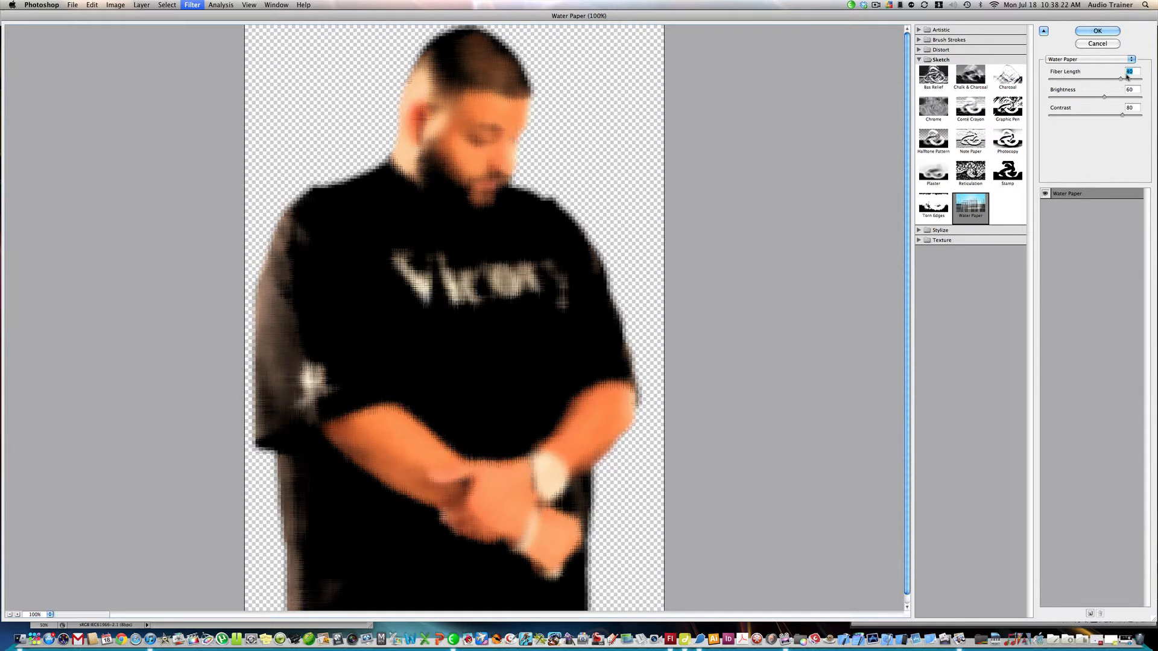
{"action": "left_click_drag", "start_coordinate": [1120, 78], "coordinate": [1071, 79]}
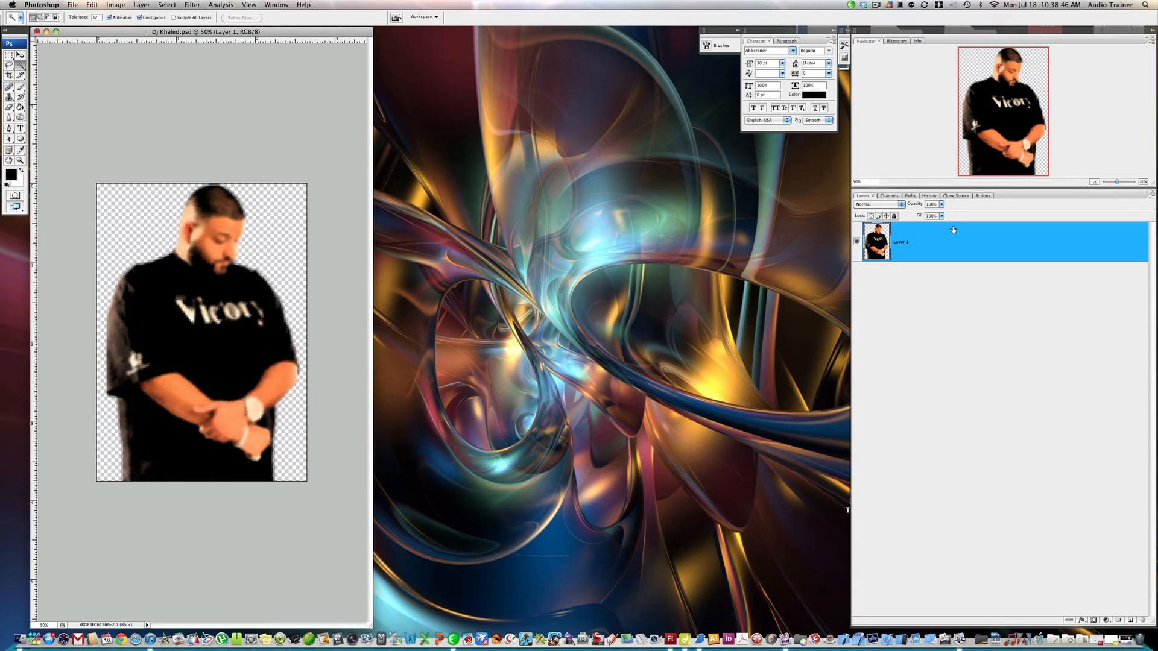
- Duplicate Layer 1 into a copy layer and bring up Refine Edge for its selection
{"action": "right_click", "coordinate": [952, 240]}
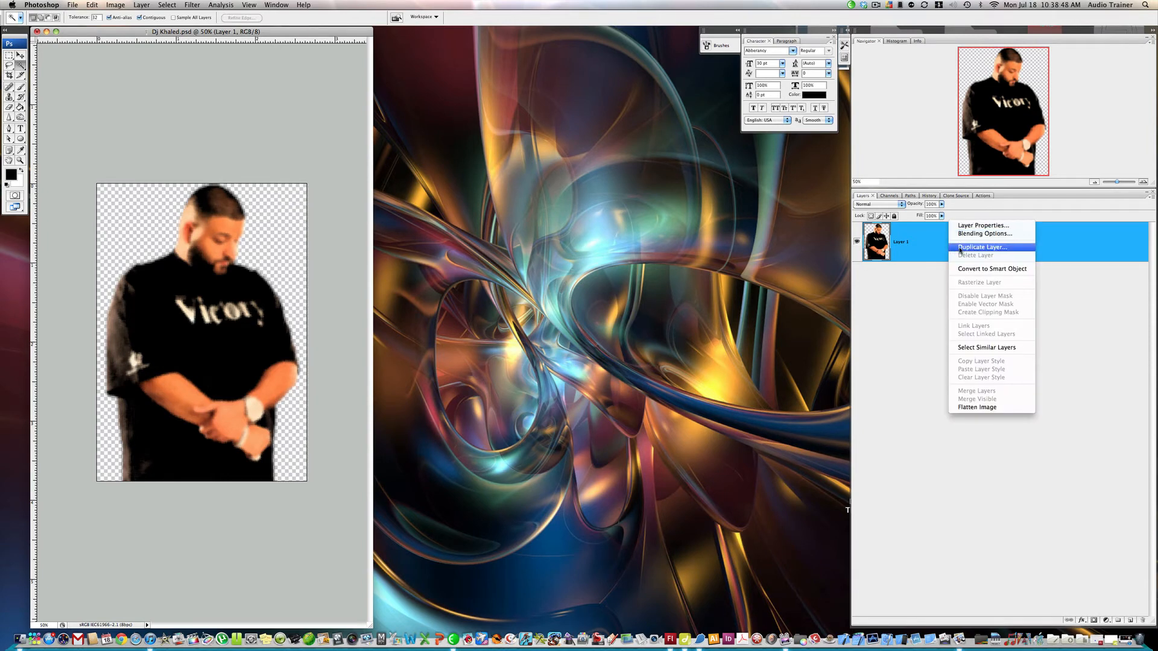
{"action": "left_click", "coordinate": [982, 246]}
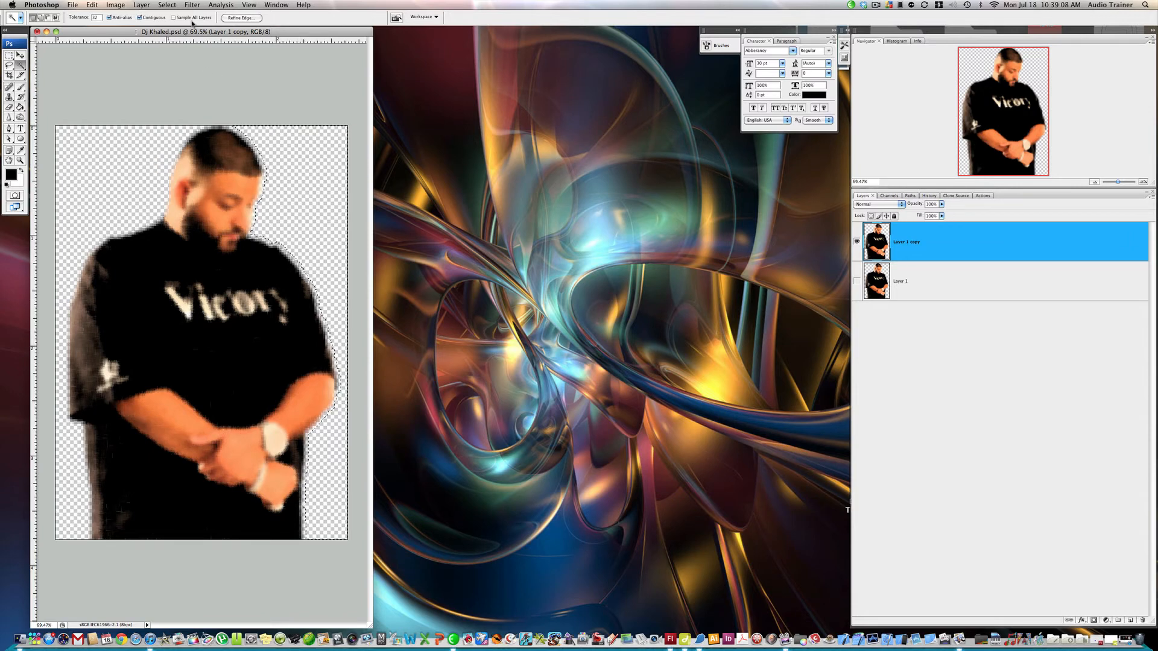
{"action": "left_click", "coordinate": [241, 18]}
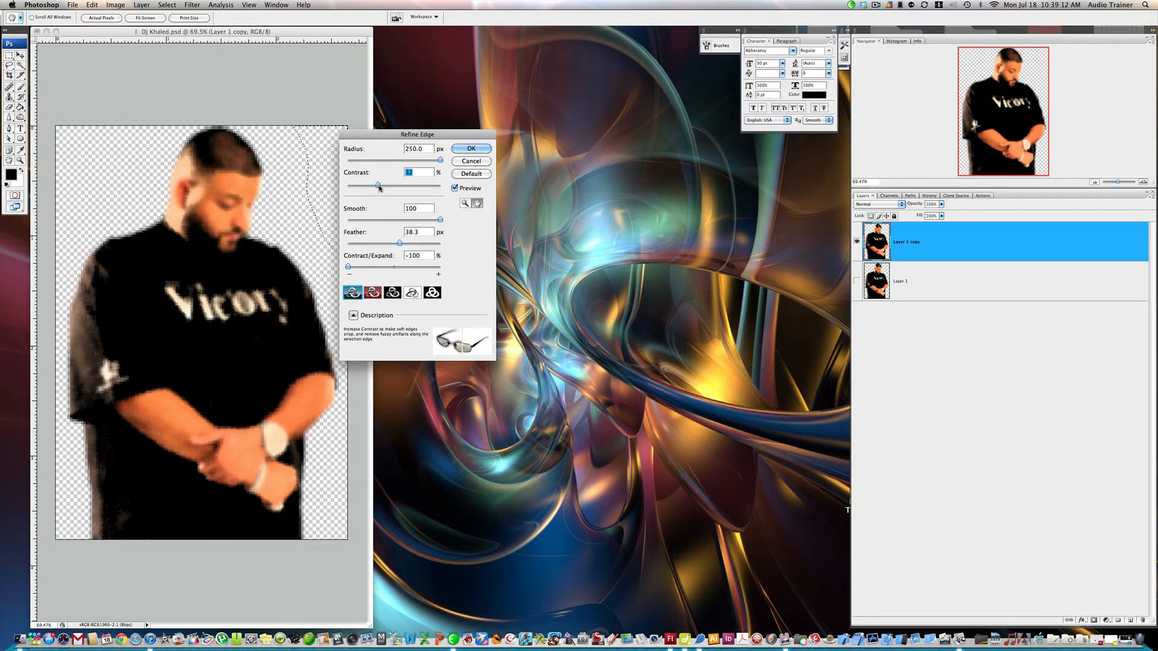
- Set the selection edge contrast and smoothing to 100 and feather to 0
{"action": "left_click_drag", "start_coordinate": [379, 186], "coordinate": [424, 185]}
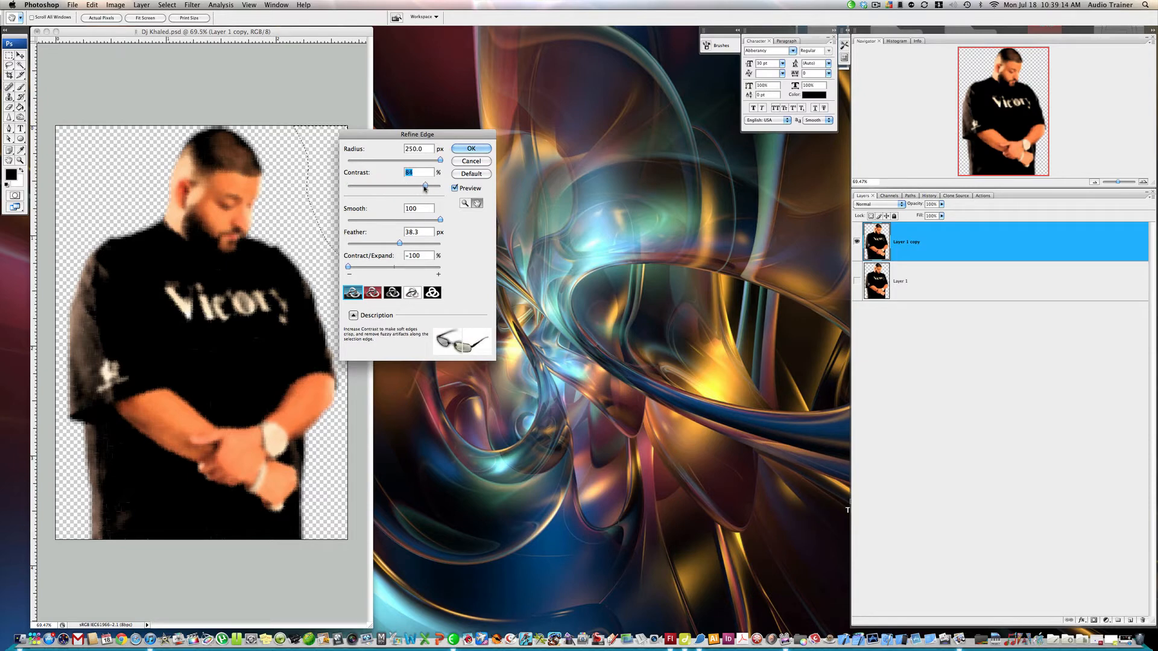
{"action": "left_click_drag", "start_coordinate": [425, 186], "coordinate": [347, 186]}
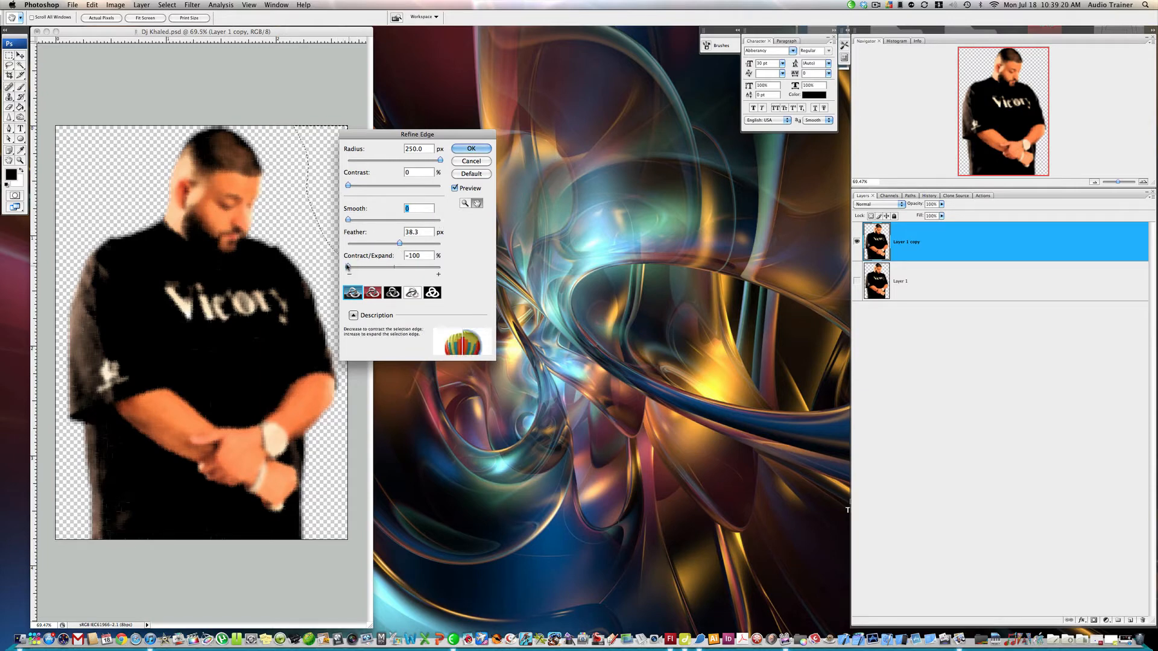
{"action": "left_click_drag", "start_coordinate": [349, 267], "coordinate": [441, 266]}
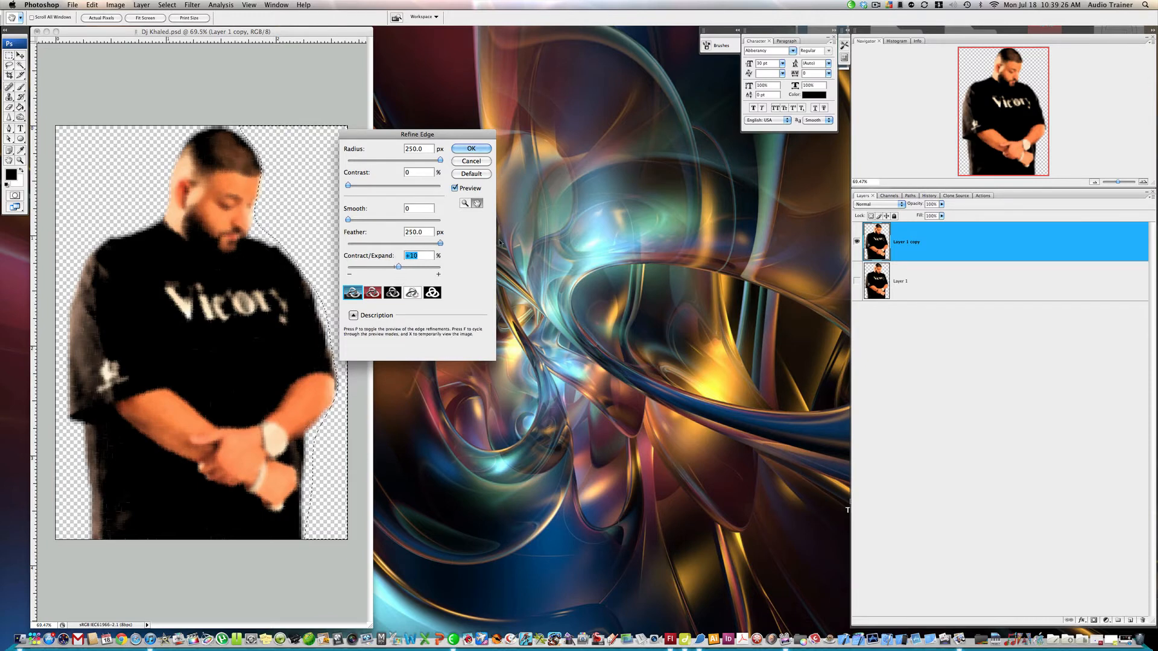
{"action": "left_click_drag", "start_coordinate": [440, 244], "coordinate": [436, 244]}
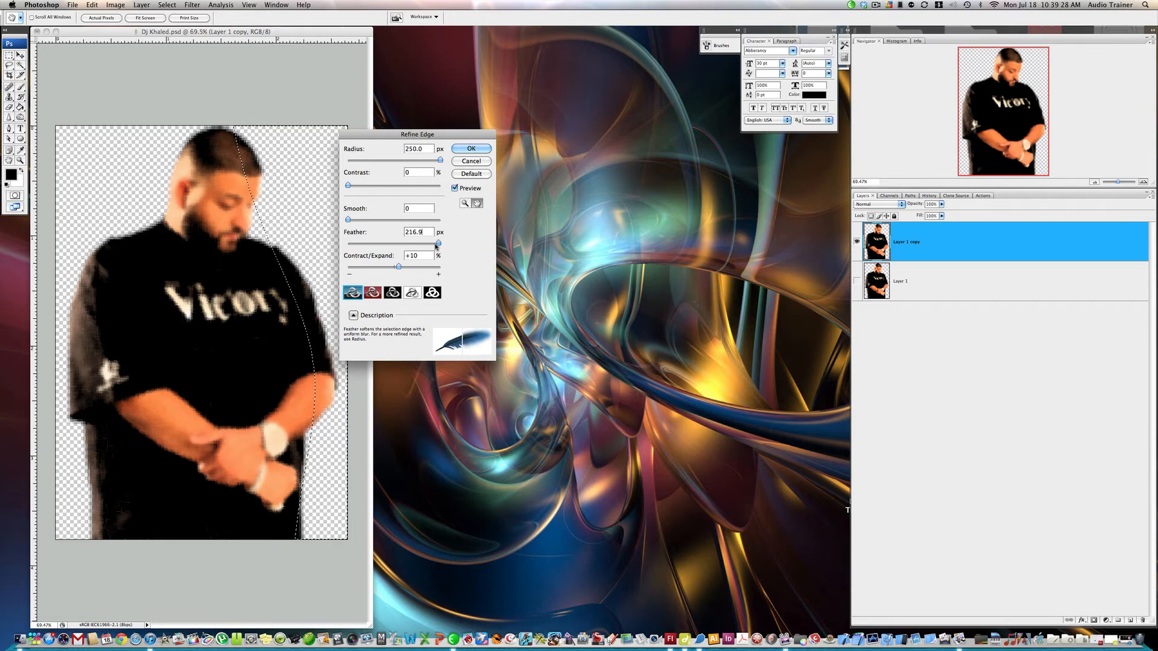
{"action": "left_click_drag", "start_coordinate": [439, 244], "coordinate": [361, 244]}
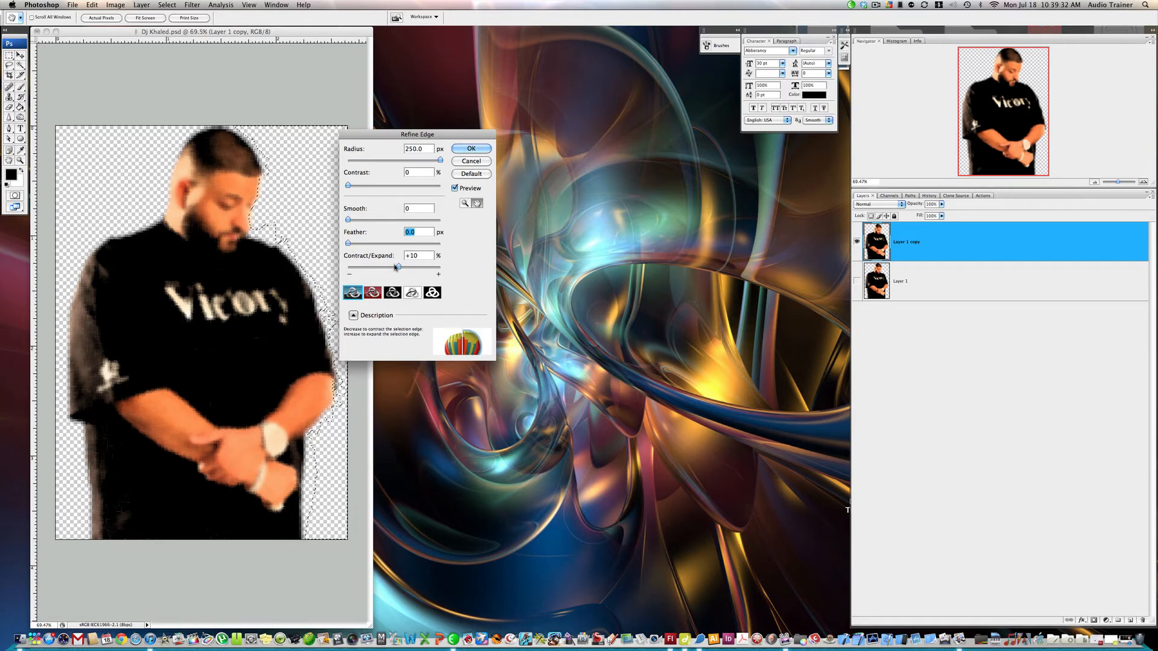
{"action": "left_click_drag", "start_coordinate": [397, 268], "coordinate": [391, 268]}
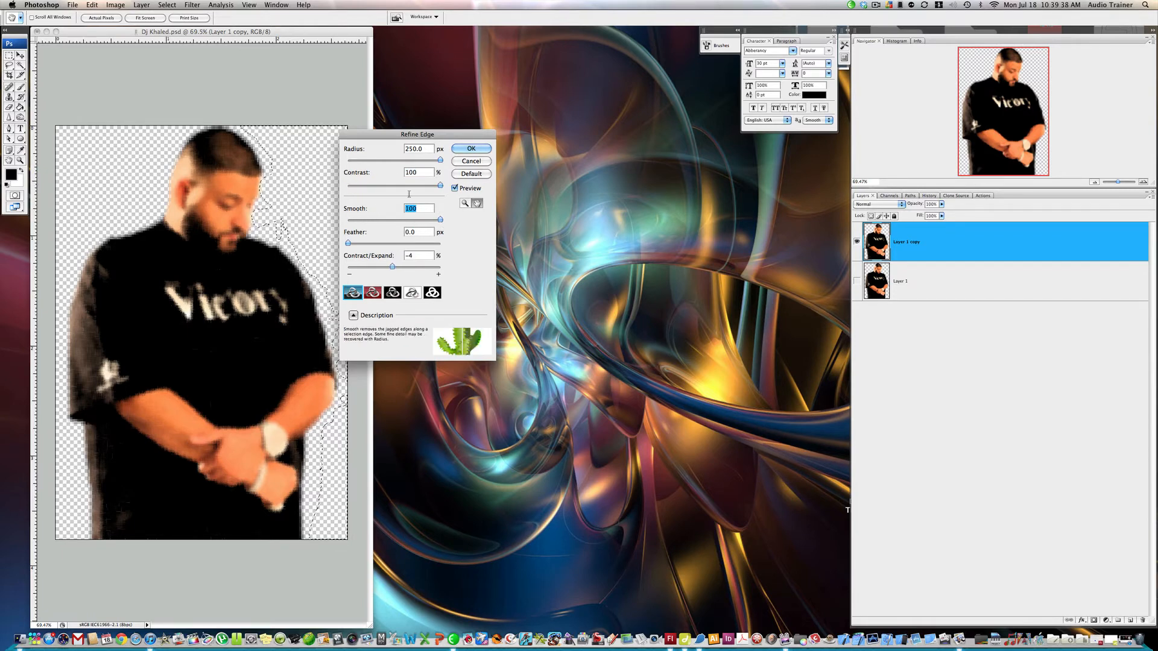
- Set the edge radius to 0, expand the selection by +100, and apply
{"action": "left_click_drag", "start_coordinate": [439, 160], "coordinate": [373, 161]}
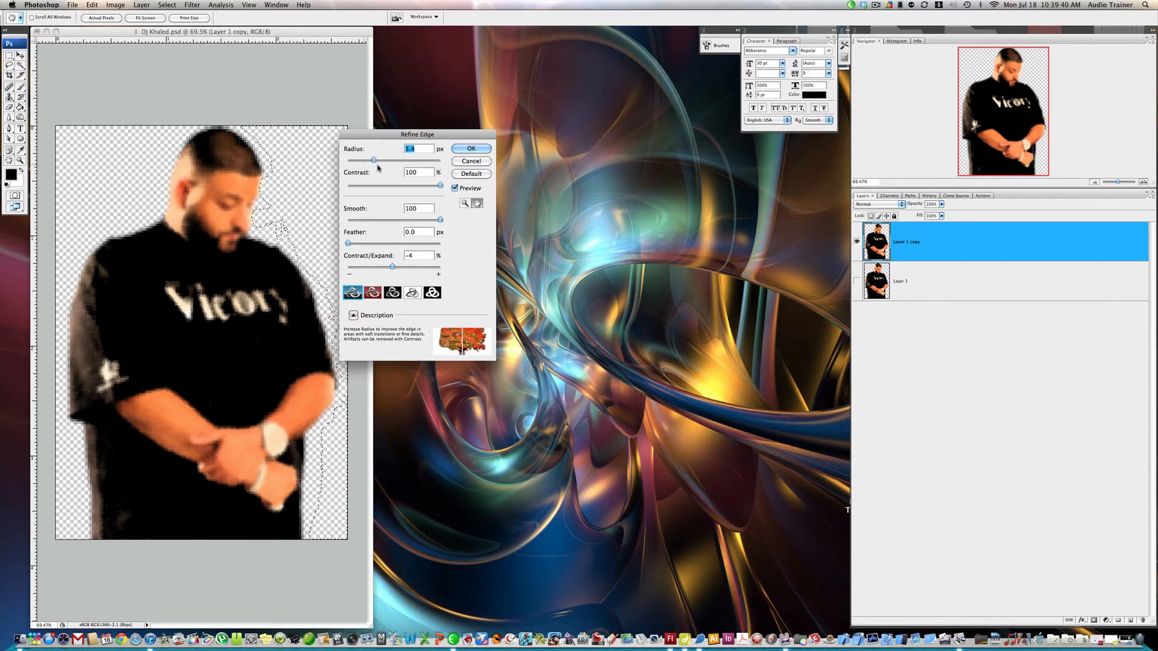
{"action": "left_click_drag", "start_coordinate": [373, 161], "coordinate": [442, 160]}
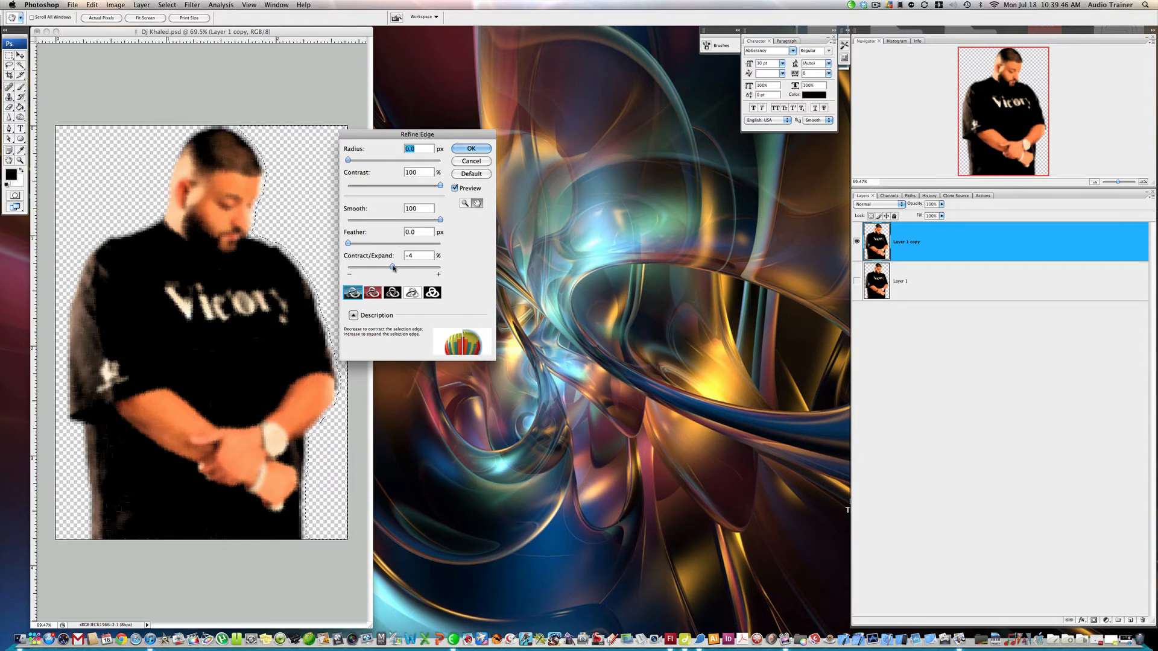
{"action": "left_click_drag", "start_coordinate": [392, 268], "coordinate": [396, 268]}
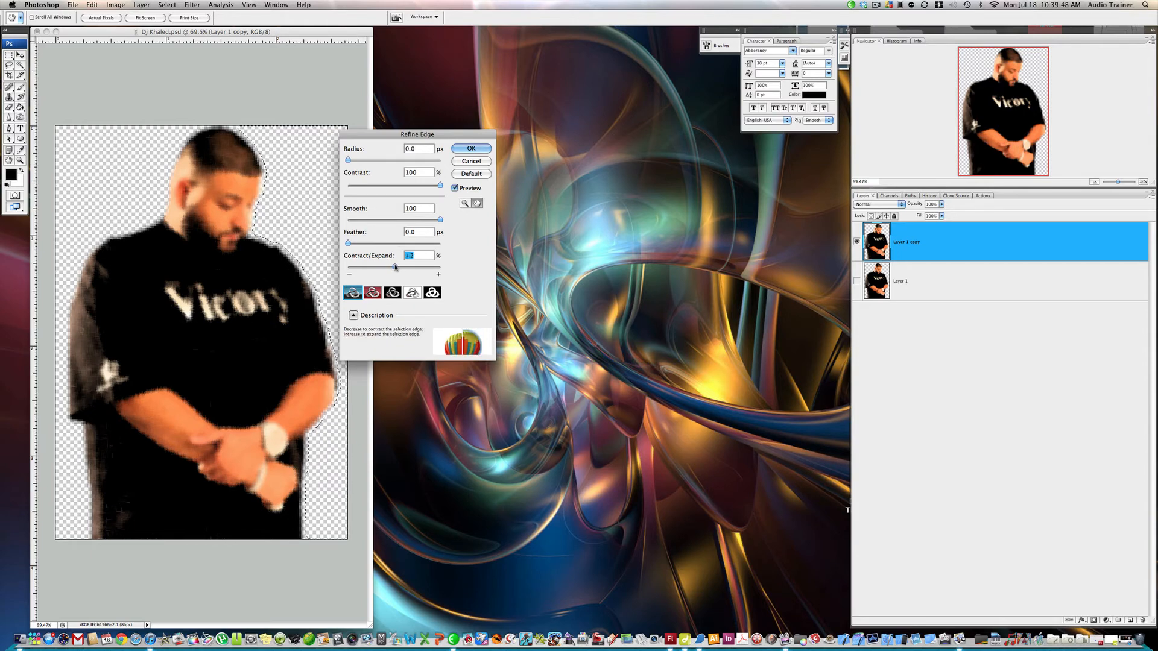
{"action": "left_click_drag", "start_coordinate": [396, 268], "coordinate": [411, 267]}
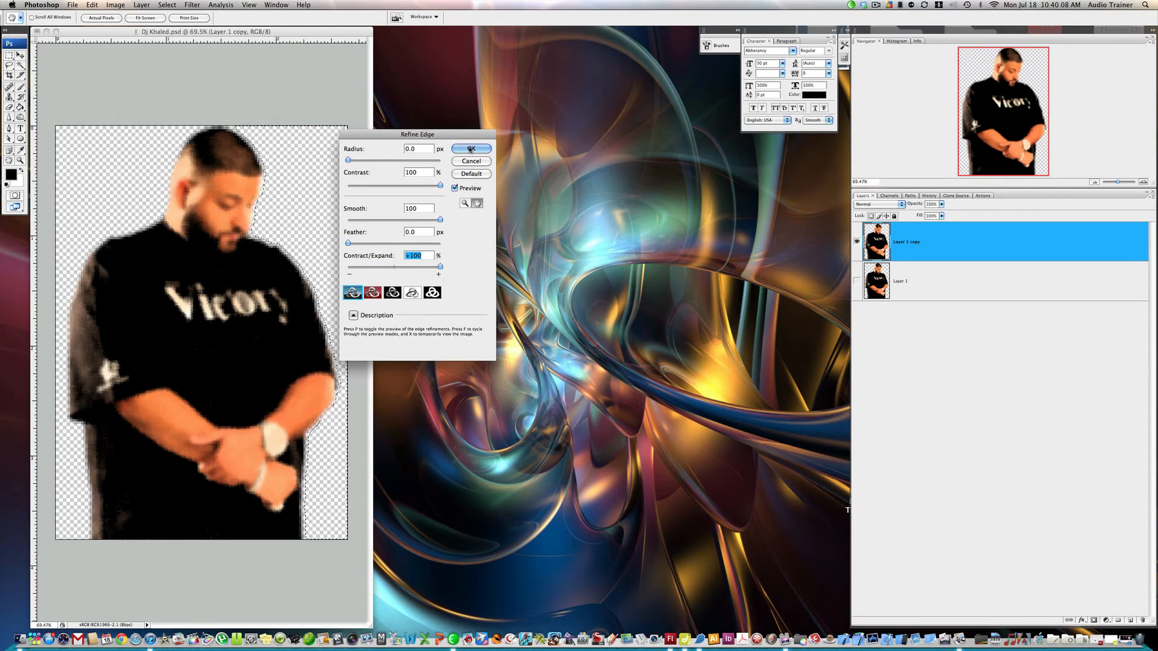
{"action": "left_click", "coordinate": [471, 149]}
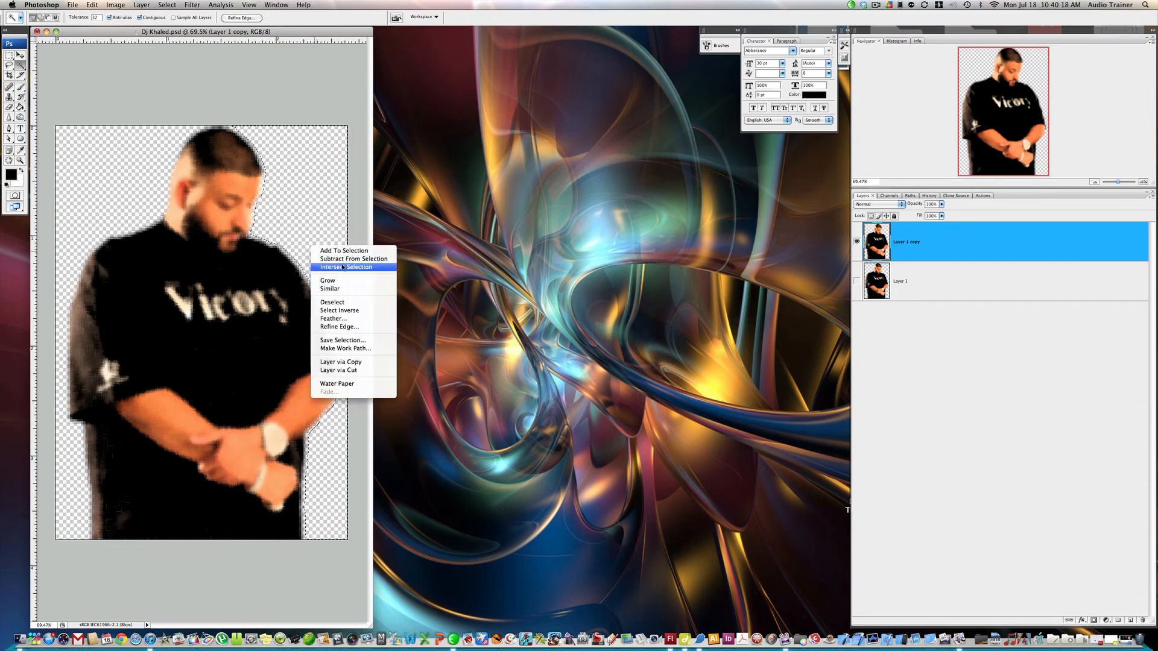
{"action": "mouse_move", "coordinate": [340, 362]}
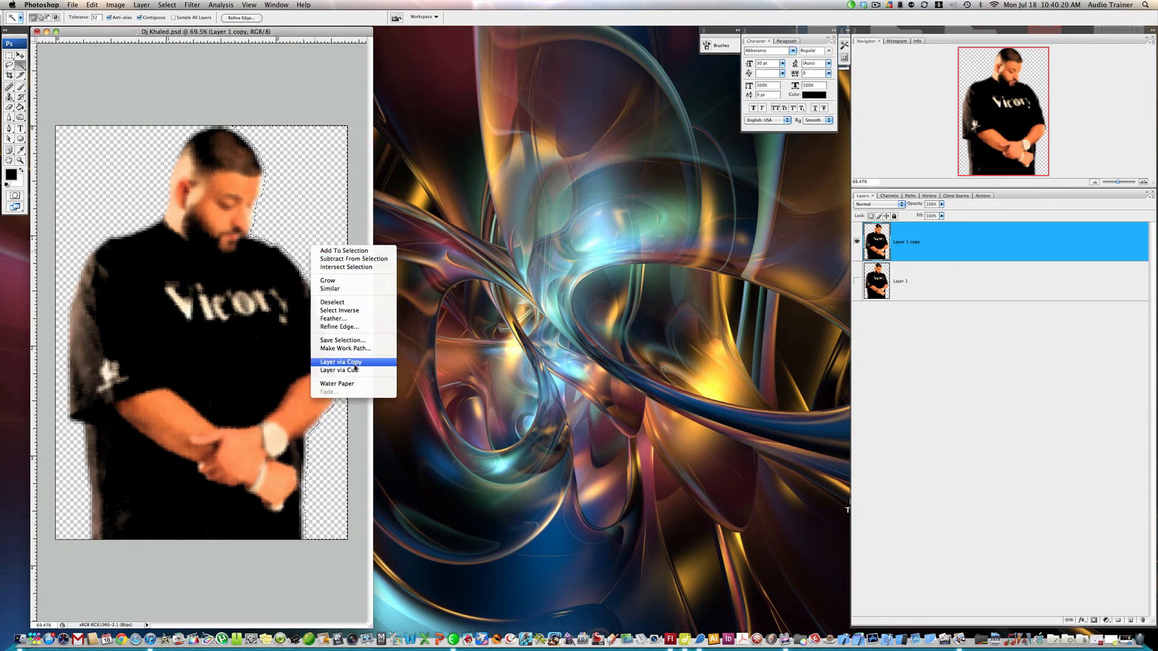
- Reapply the Water Paper filter to the copy layer from the canvas context menu
{"action": "left_click", "coordinate": [340, 362]}
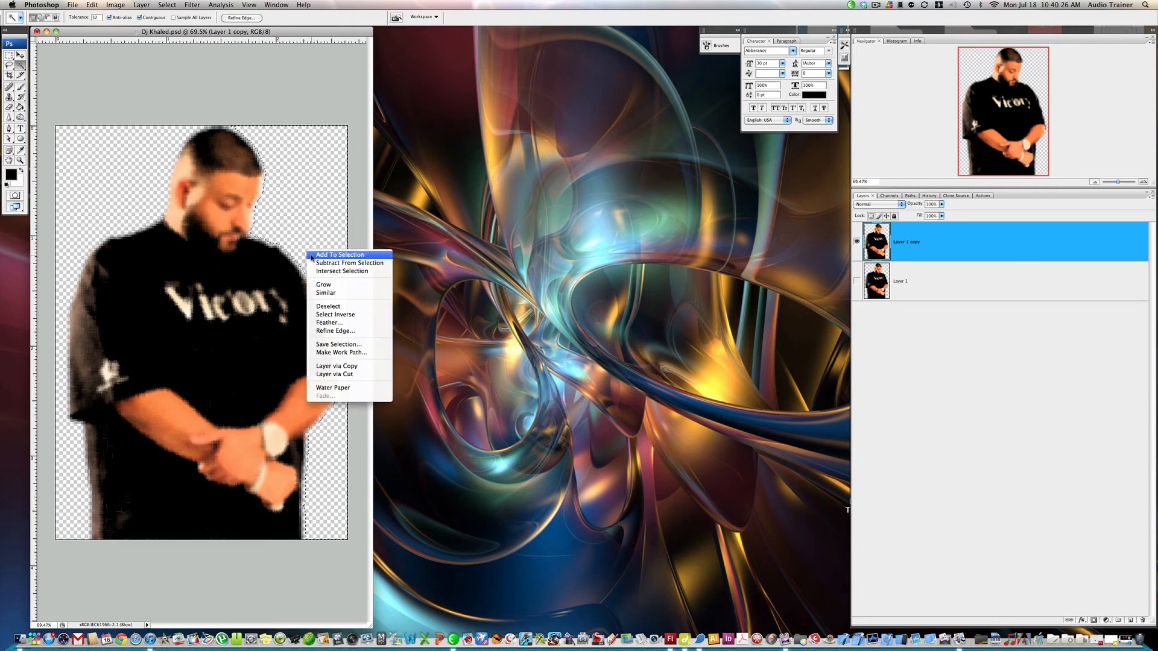
{"action": "mouse_move", "coordinate": [333, 387]}
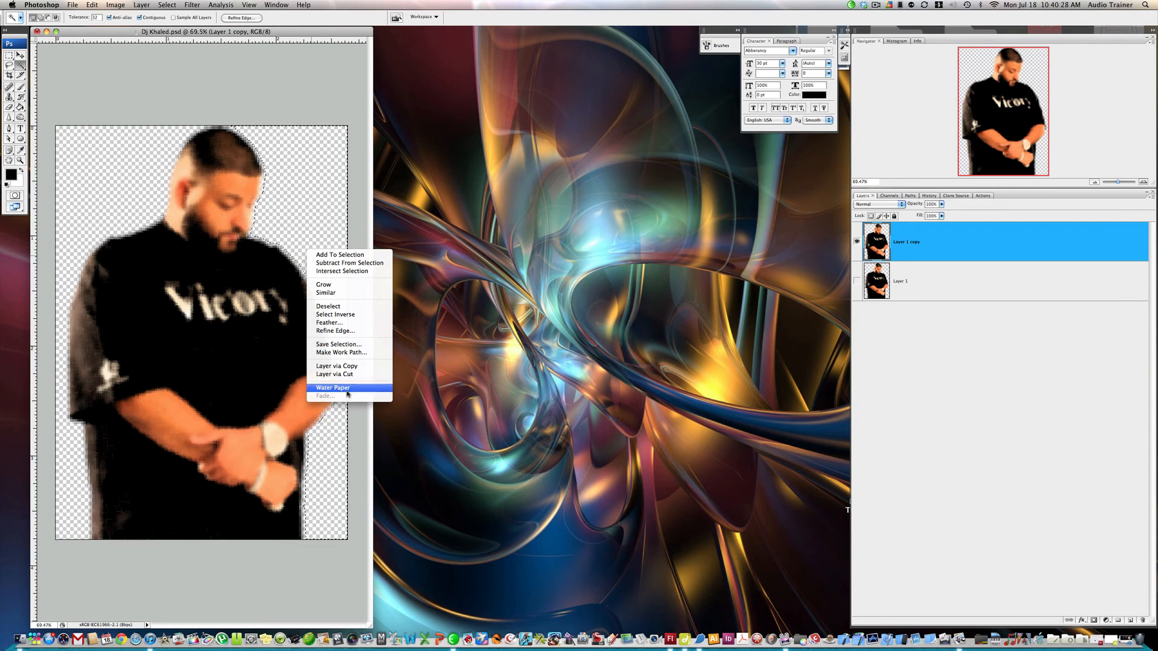
{"action": "left_click", "coordinate": [333, 387]}
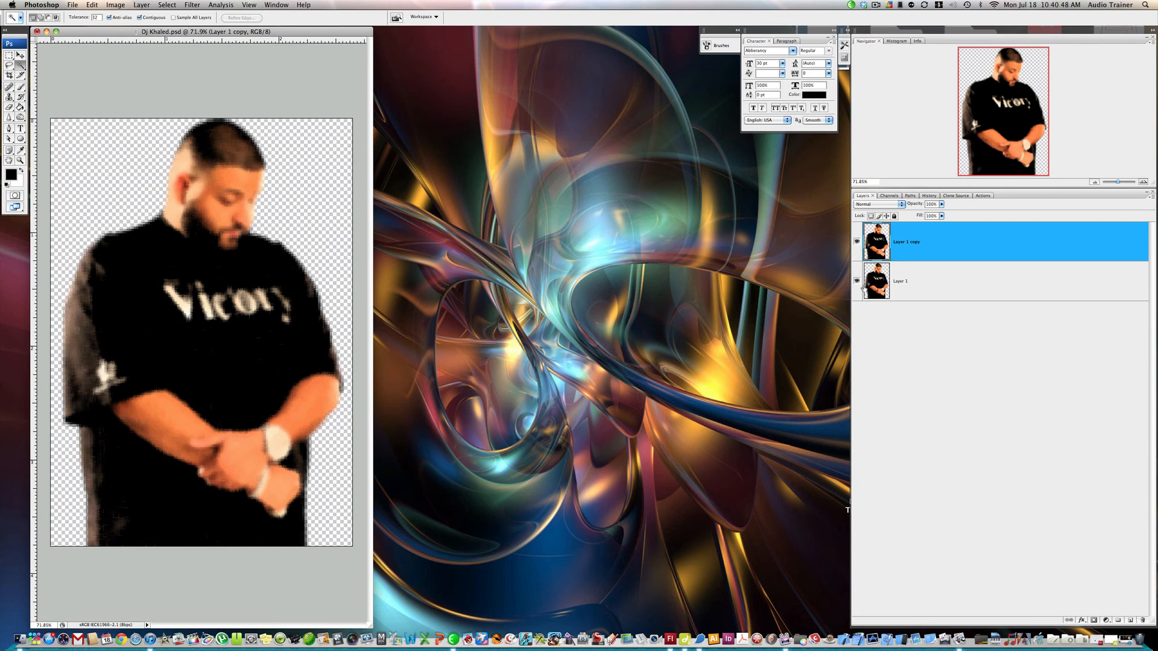
- Try a lightening blend mode, then set Layer 1 copy to Soft Light
{"action": "left_click", "coordinate": [876, 204]}
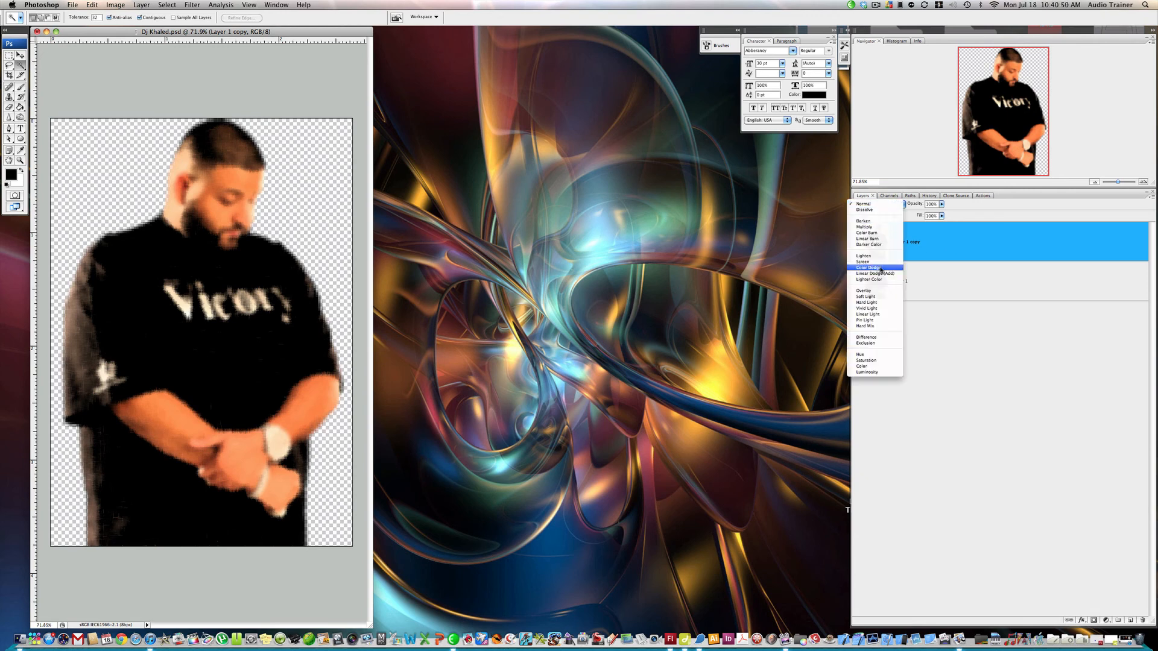
{"action": "left_click", "coordinate": [863, 256]}
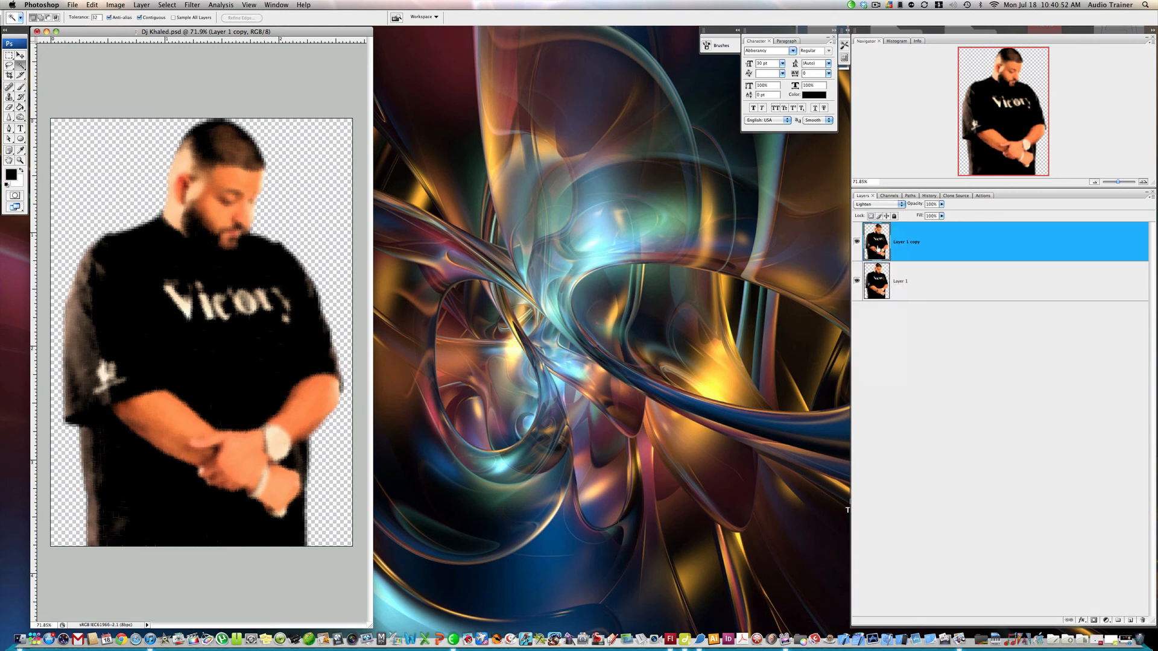
{"action": "left_click", "coordinate": [878, 204]}
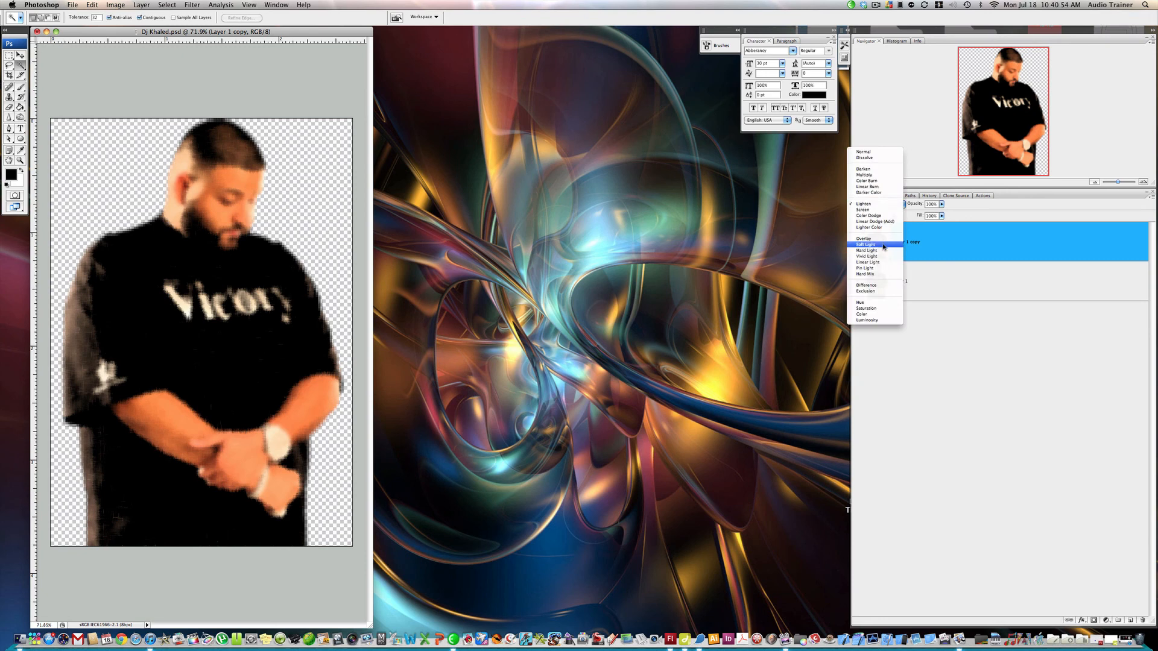
{"action": "left_click", "coordinate": [865, 245]}
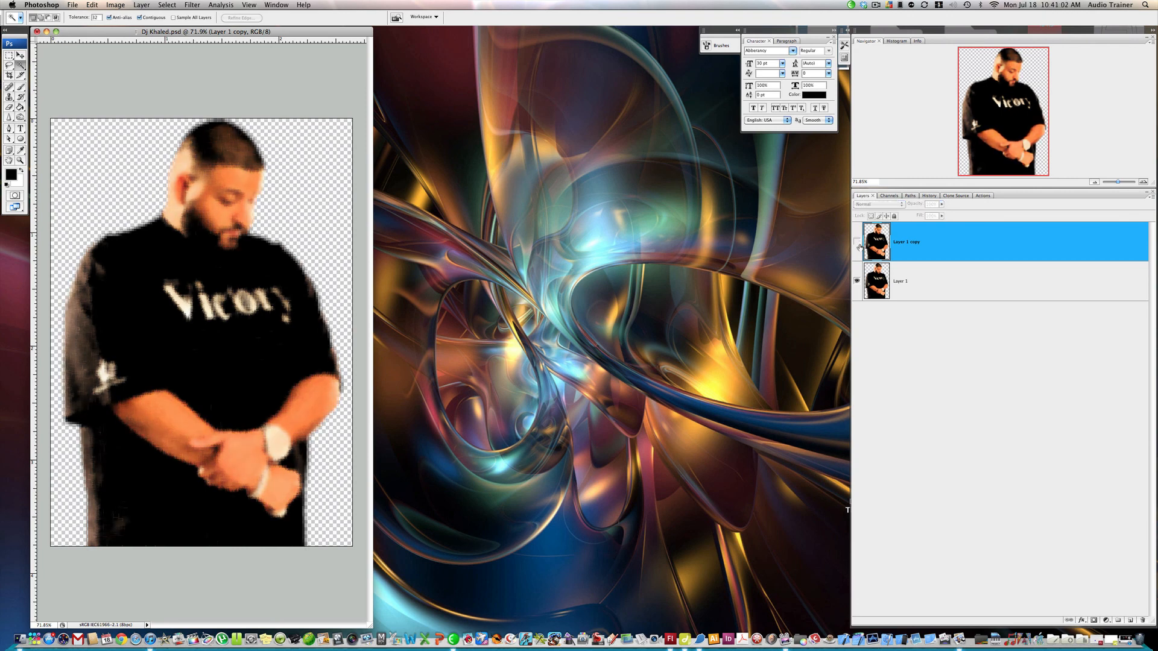
{"action": "left_click", "coordinate": [880, 204]}
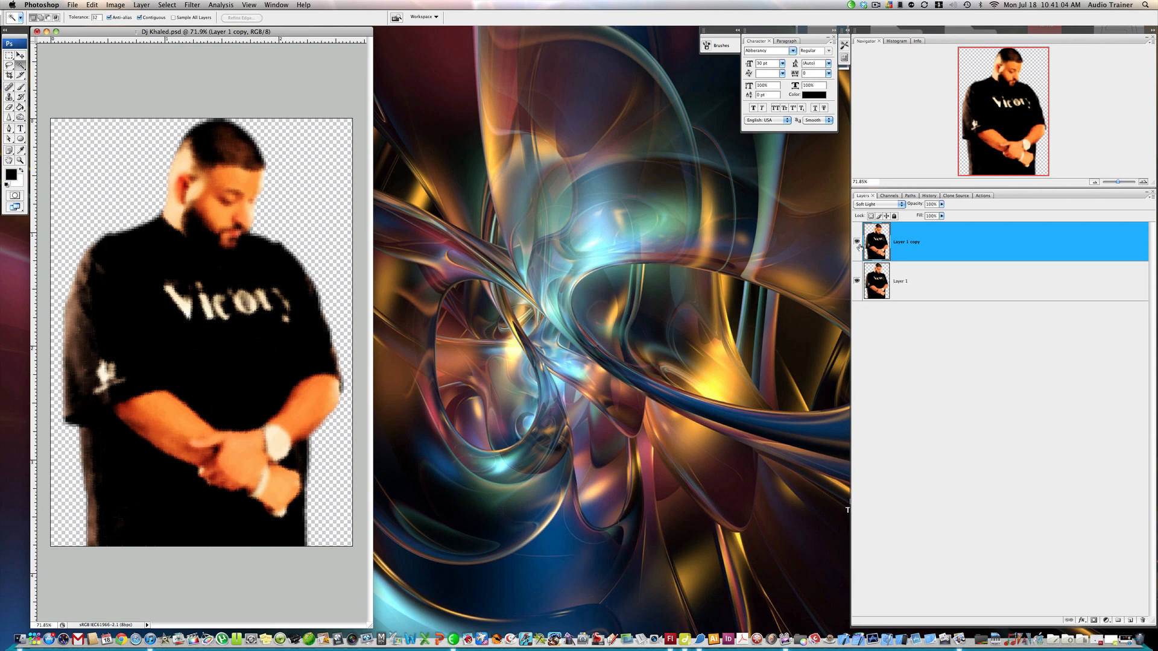